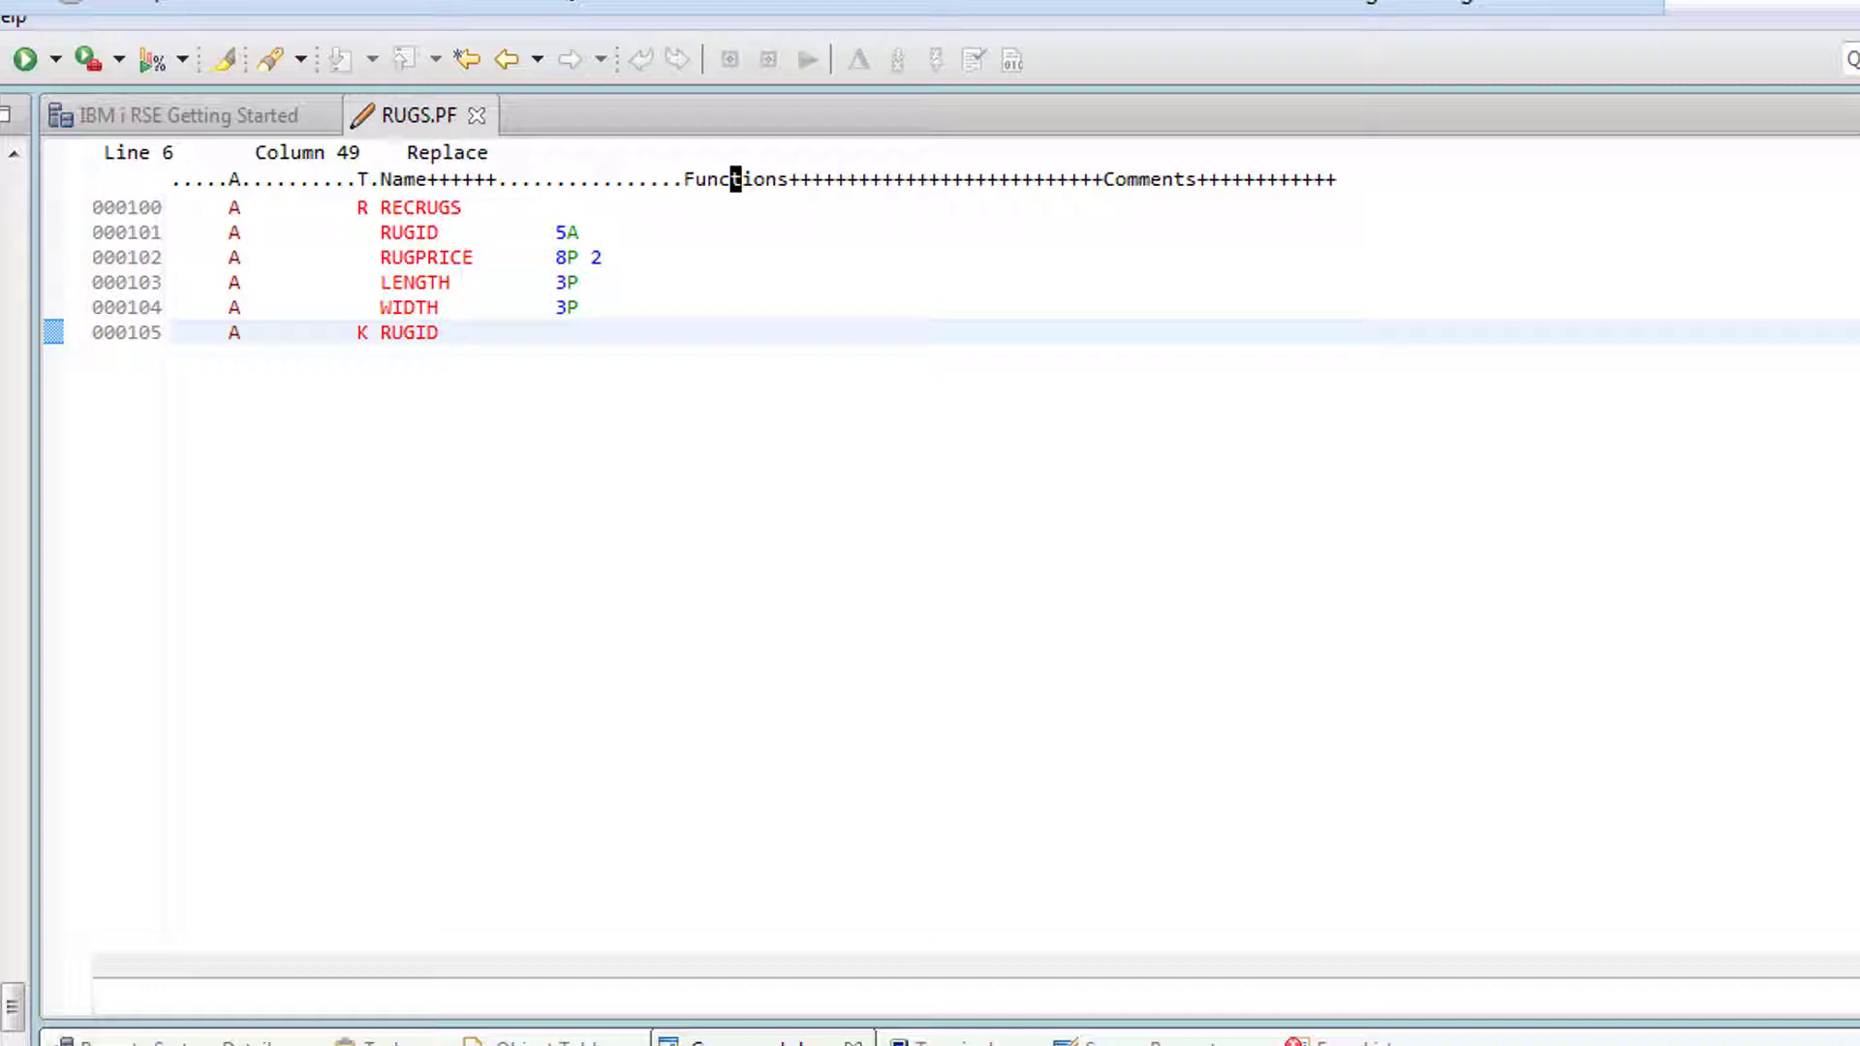
pyautogui.moveTo(428, 887)
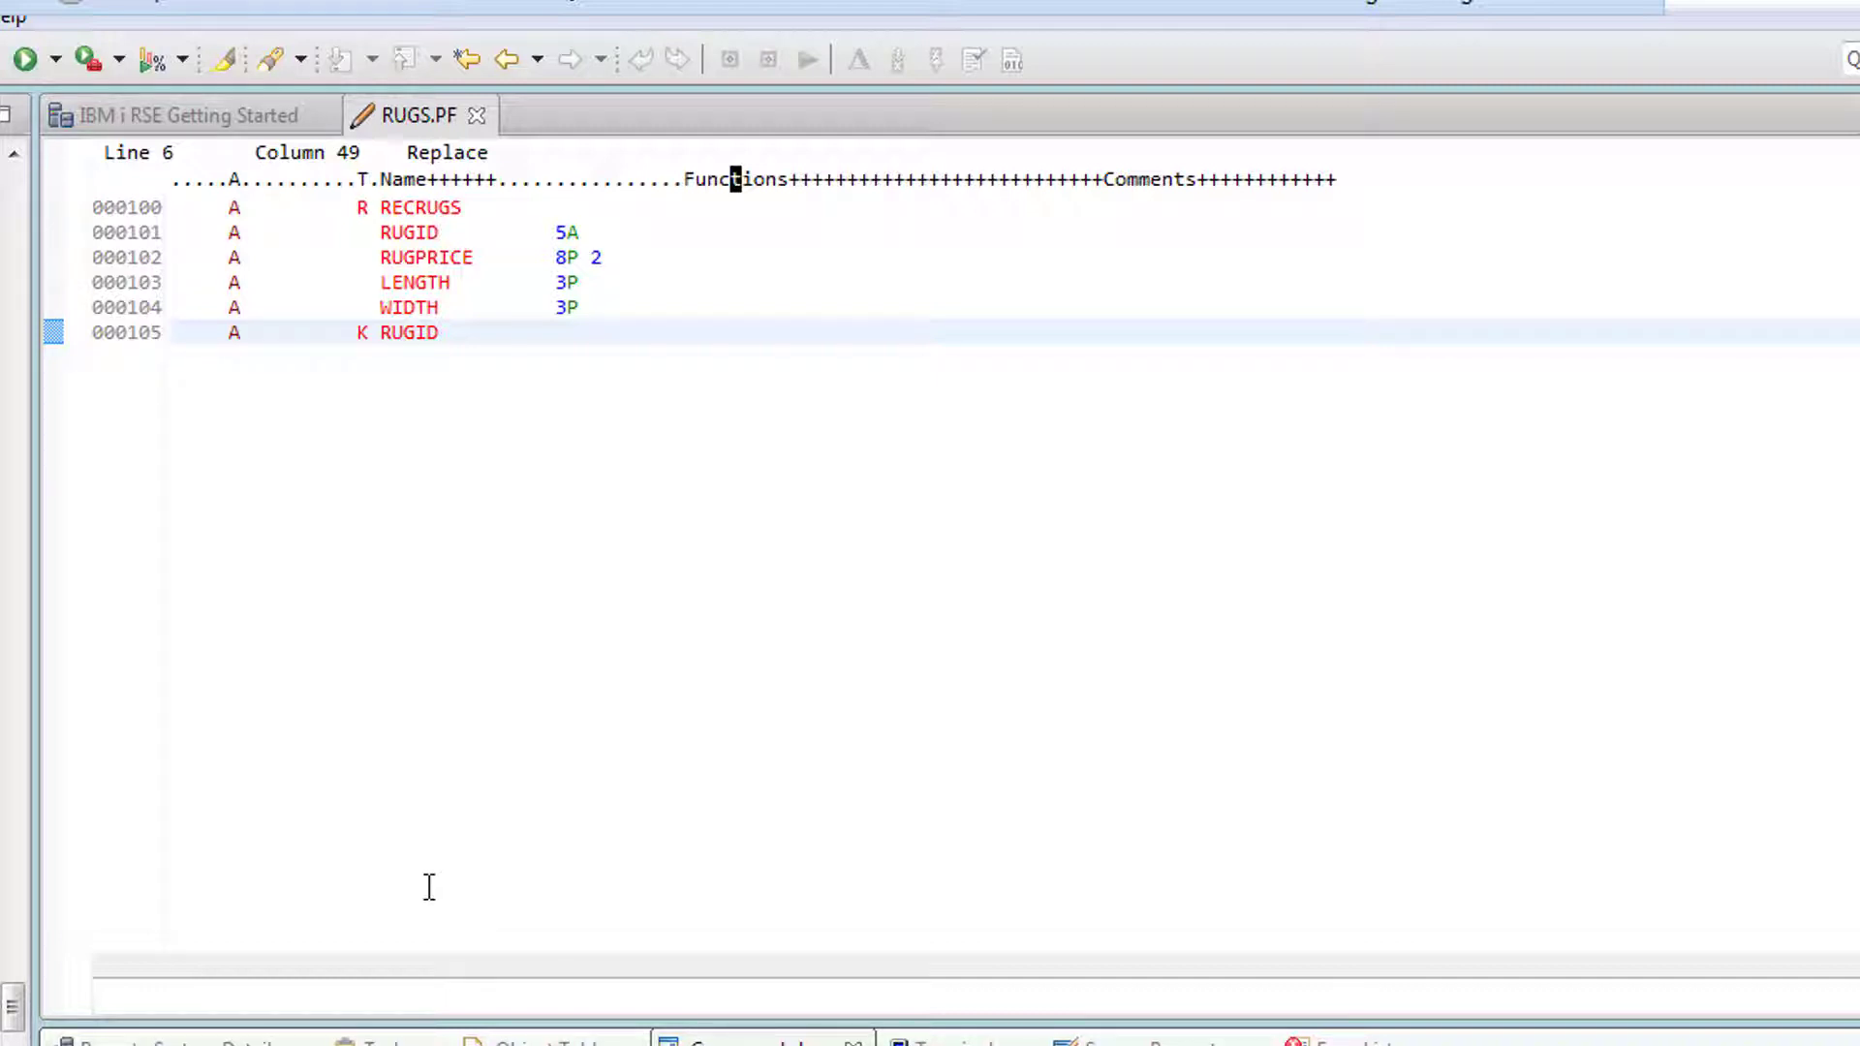
pyautogui.moveTo(496, 257)
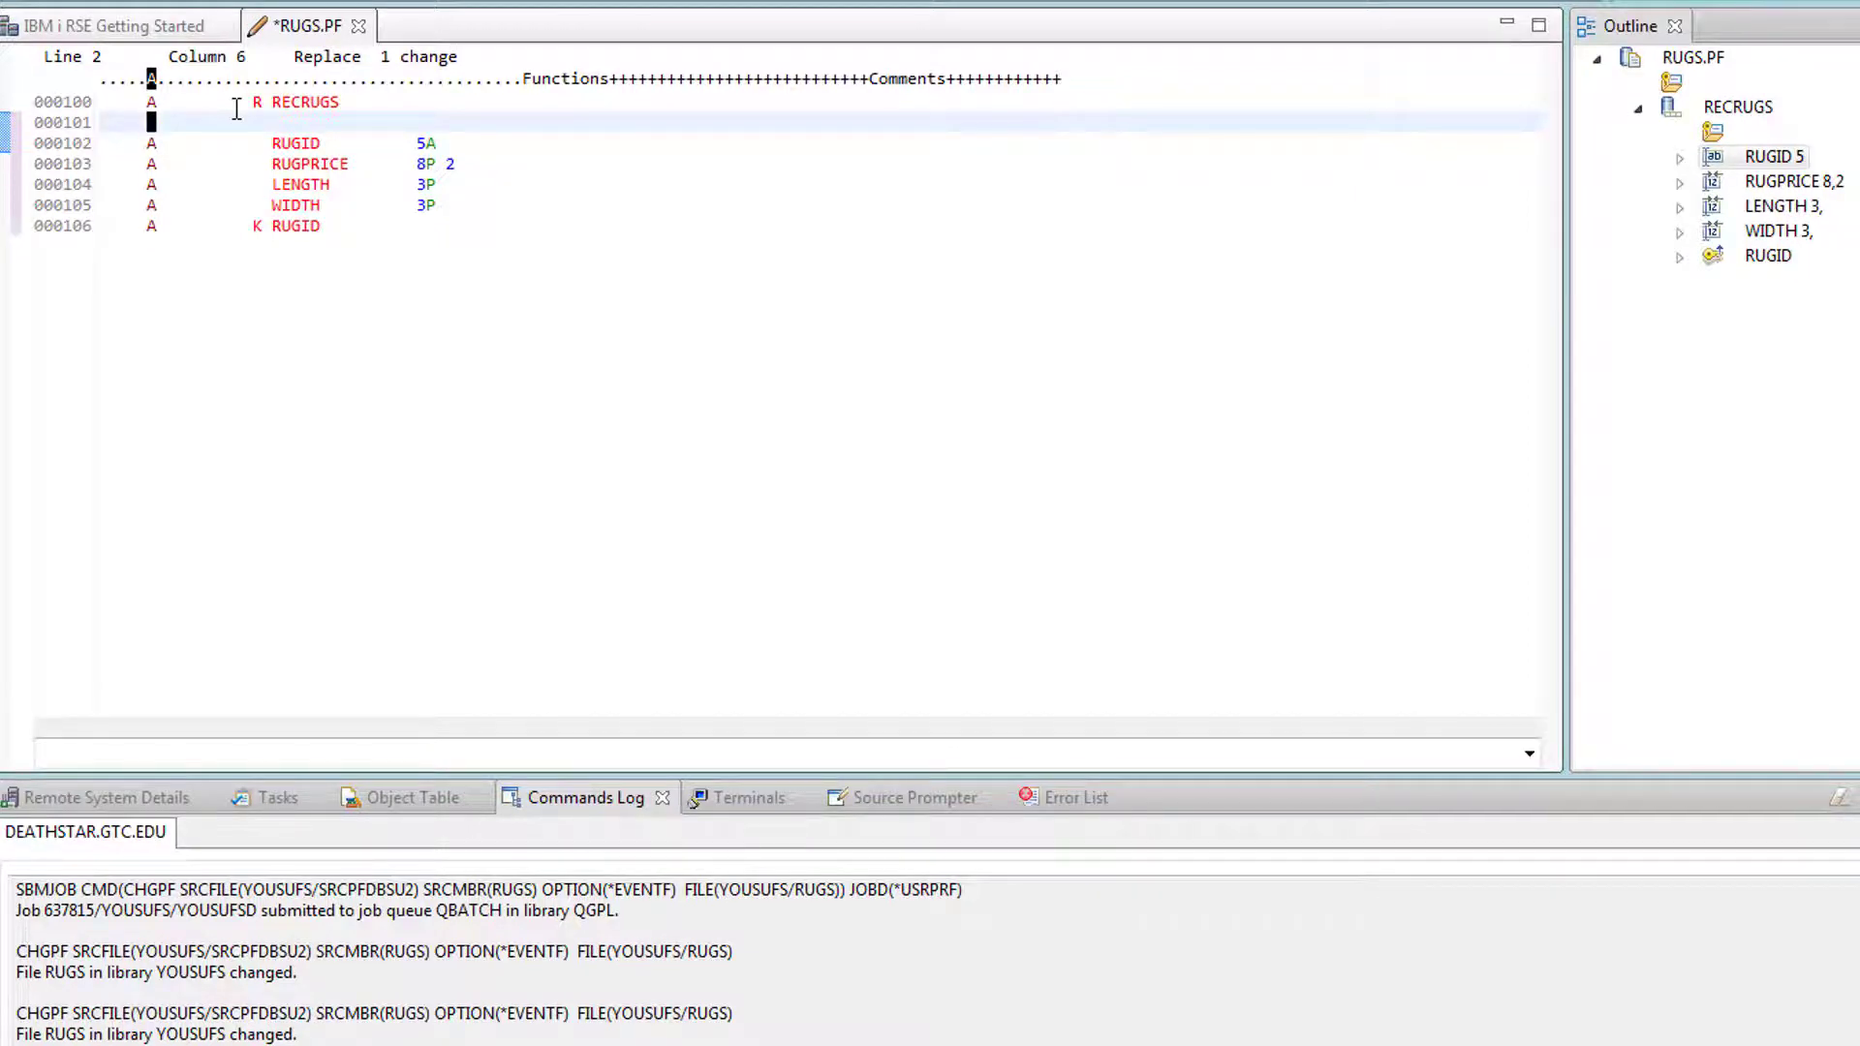
# - Prompt the new source line as an R record format named RECRUGS
pyautogui.click(914, 797)
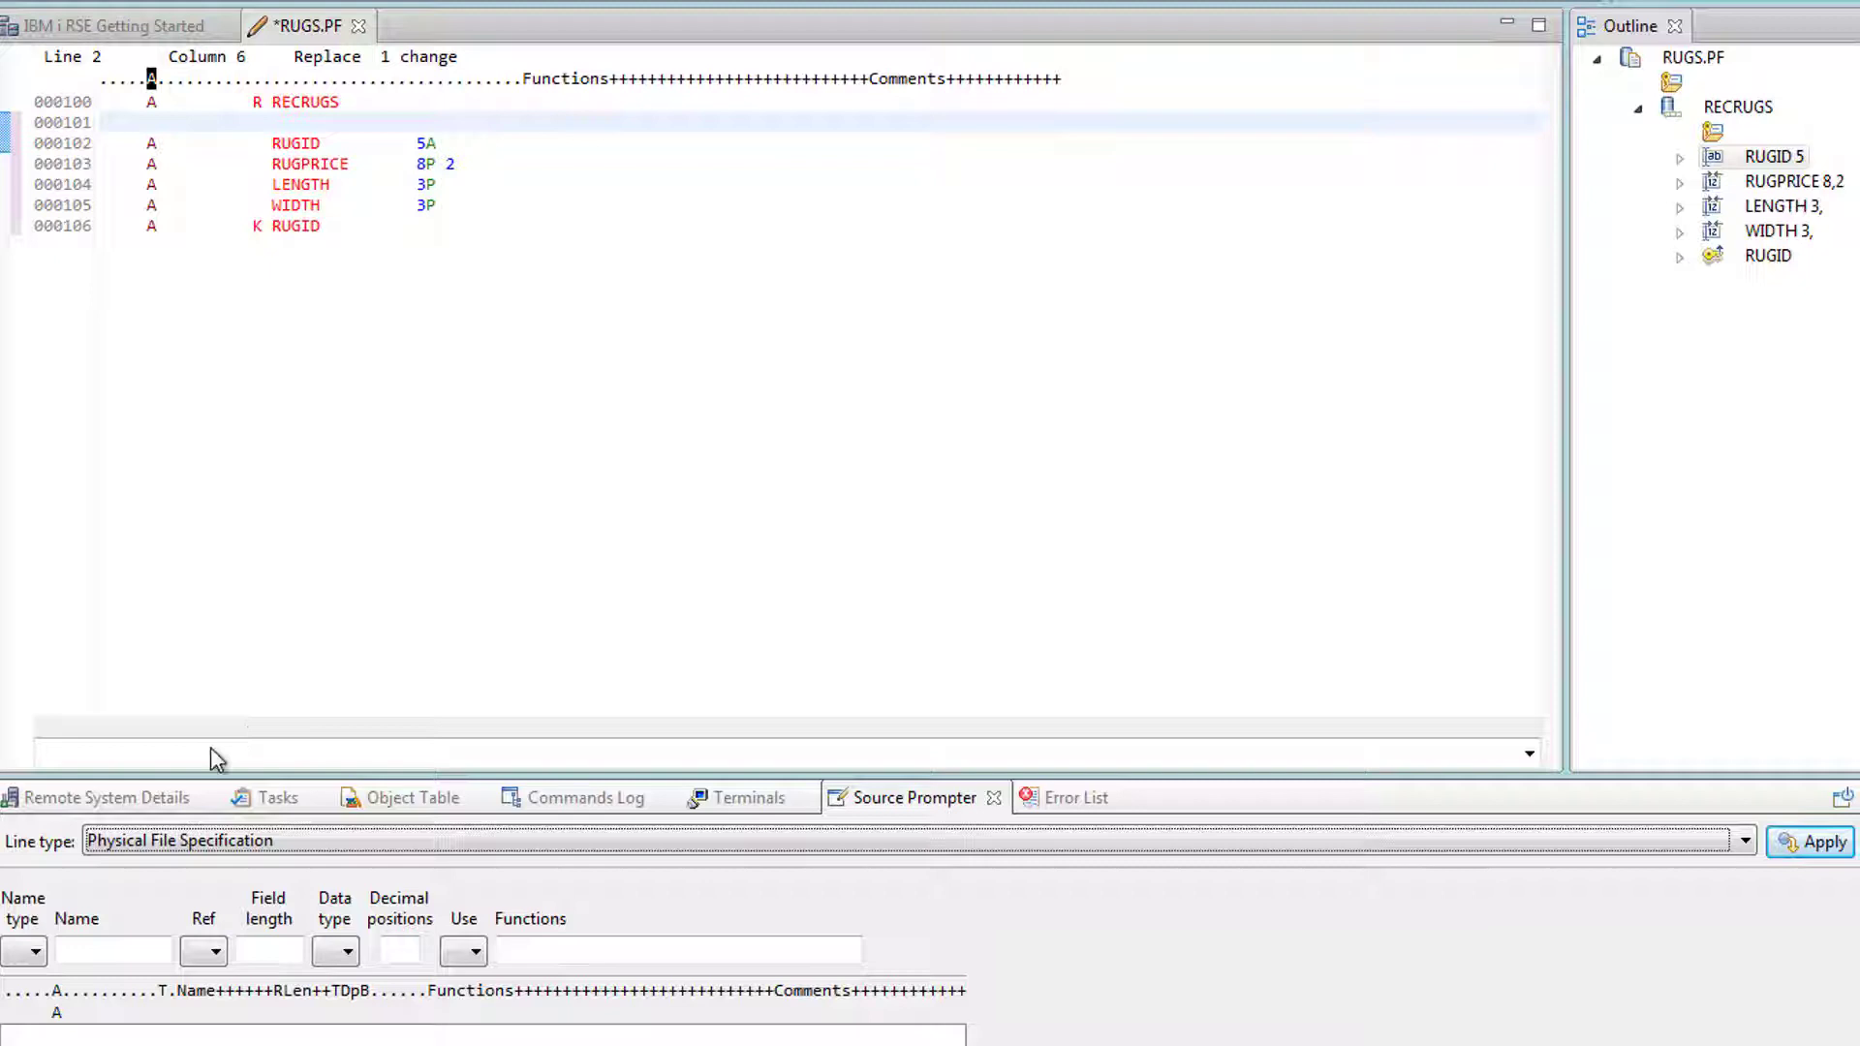
pyautogui.click(36, 978)
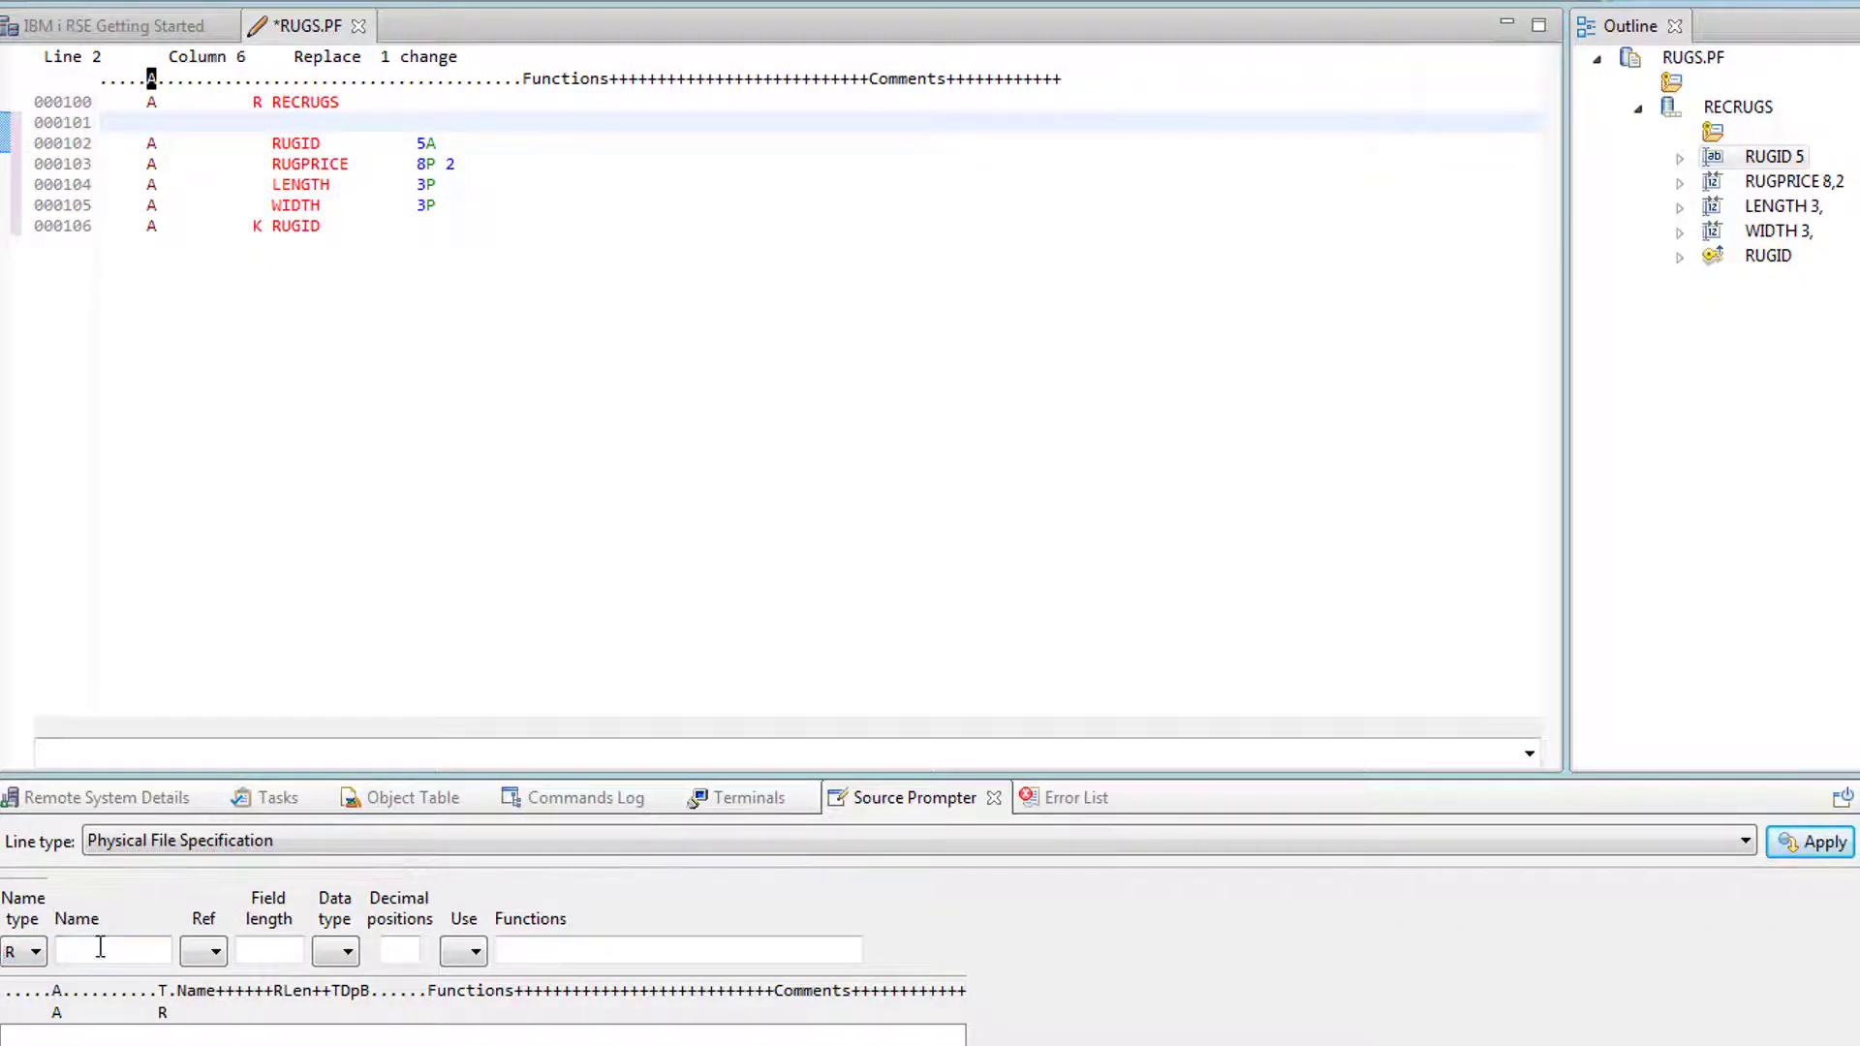
pyautogui.write('RECRUGS')
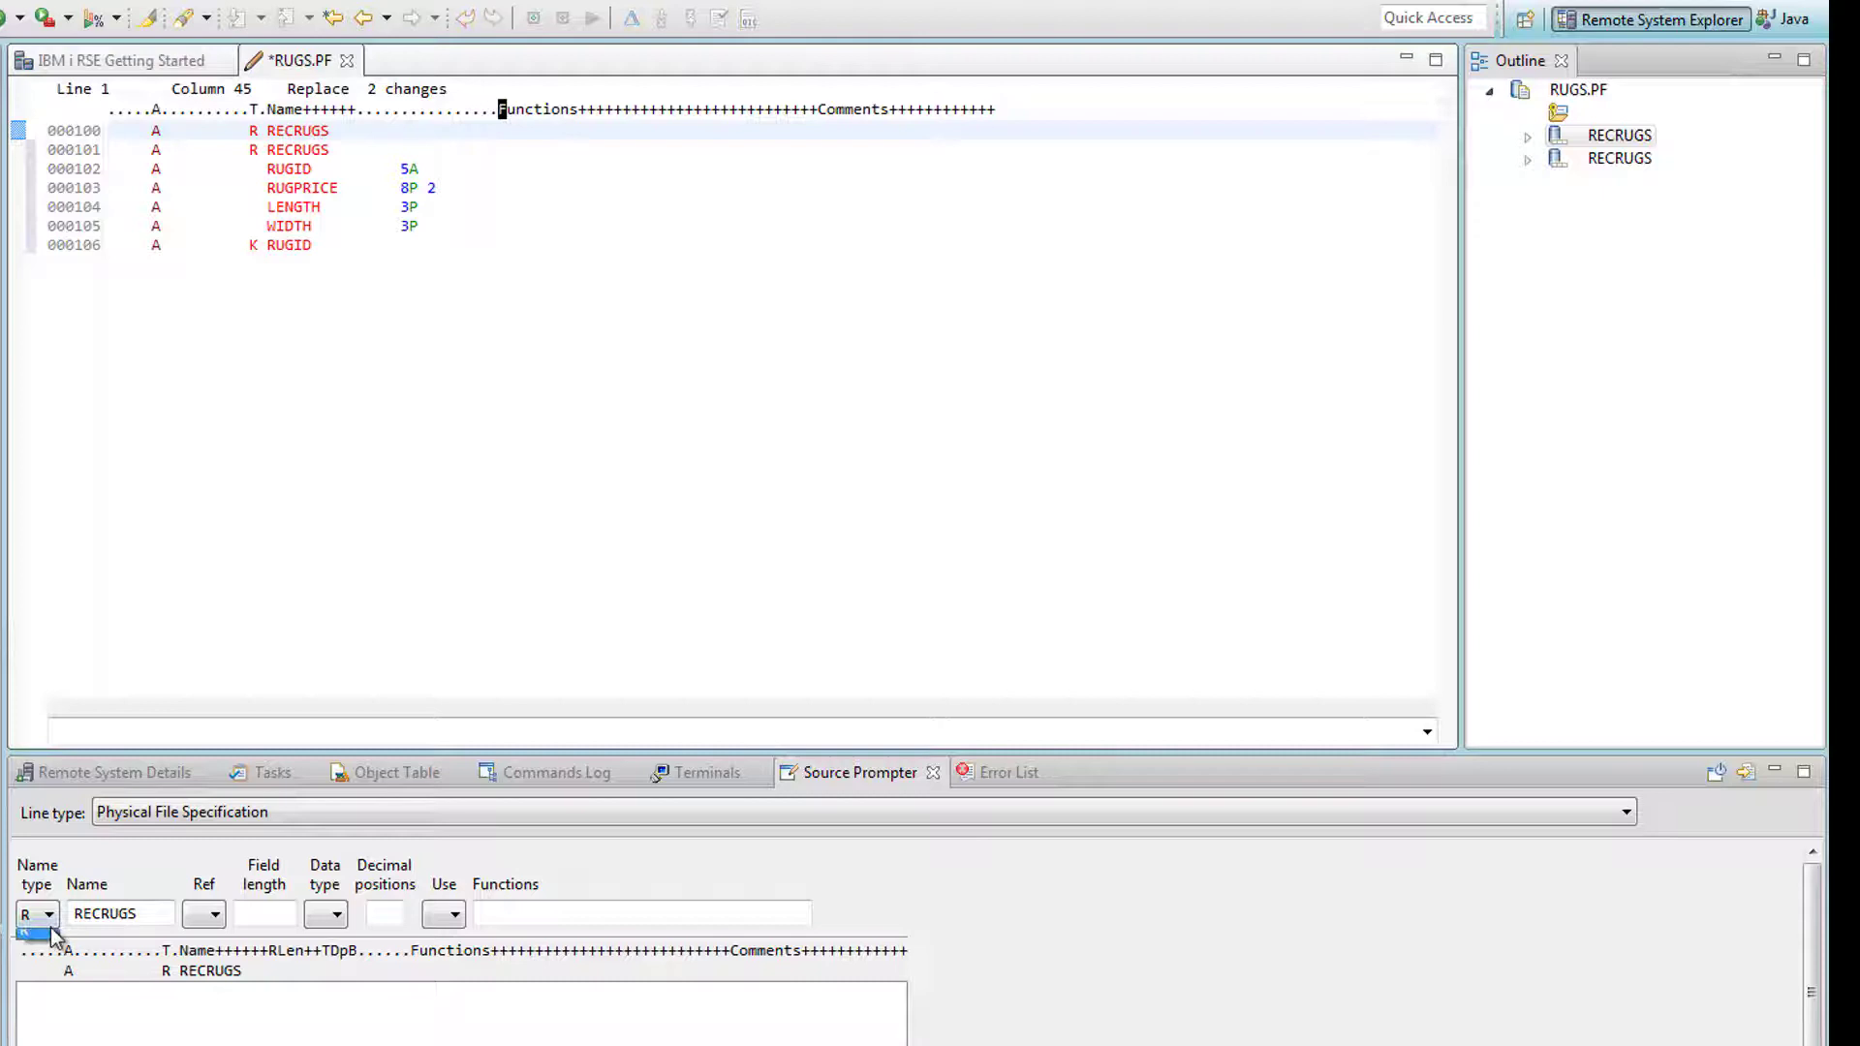
# - Clear line 1's record name type and apply the file-level UNIQUE keyword there instead
pyautogui.click(51, 914)
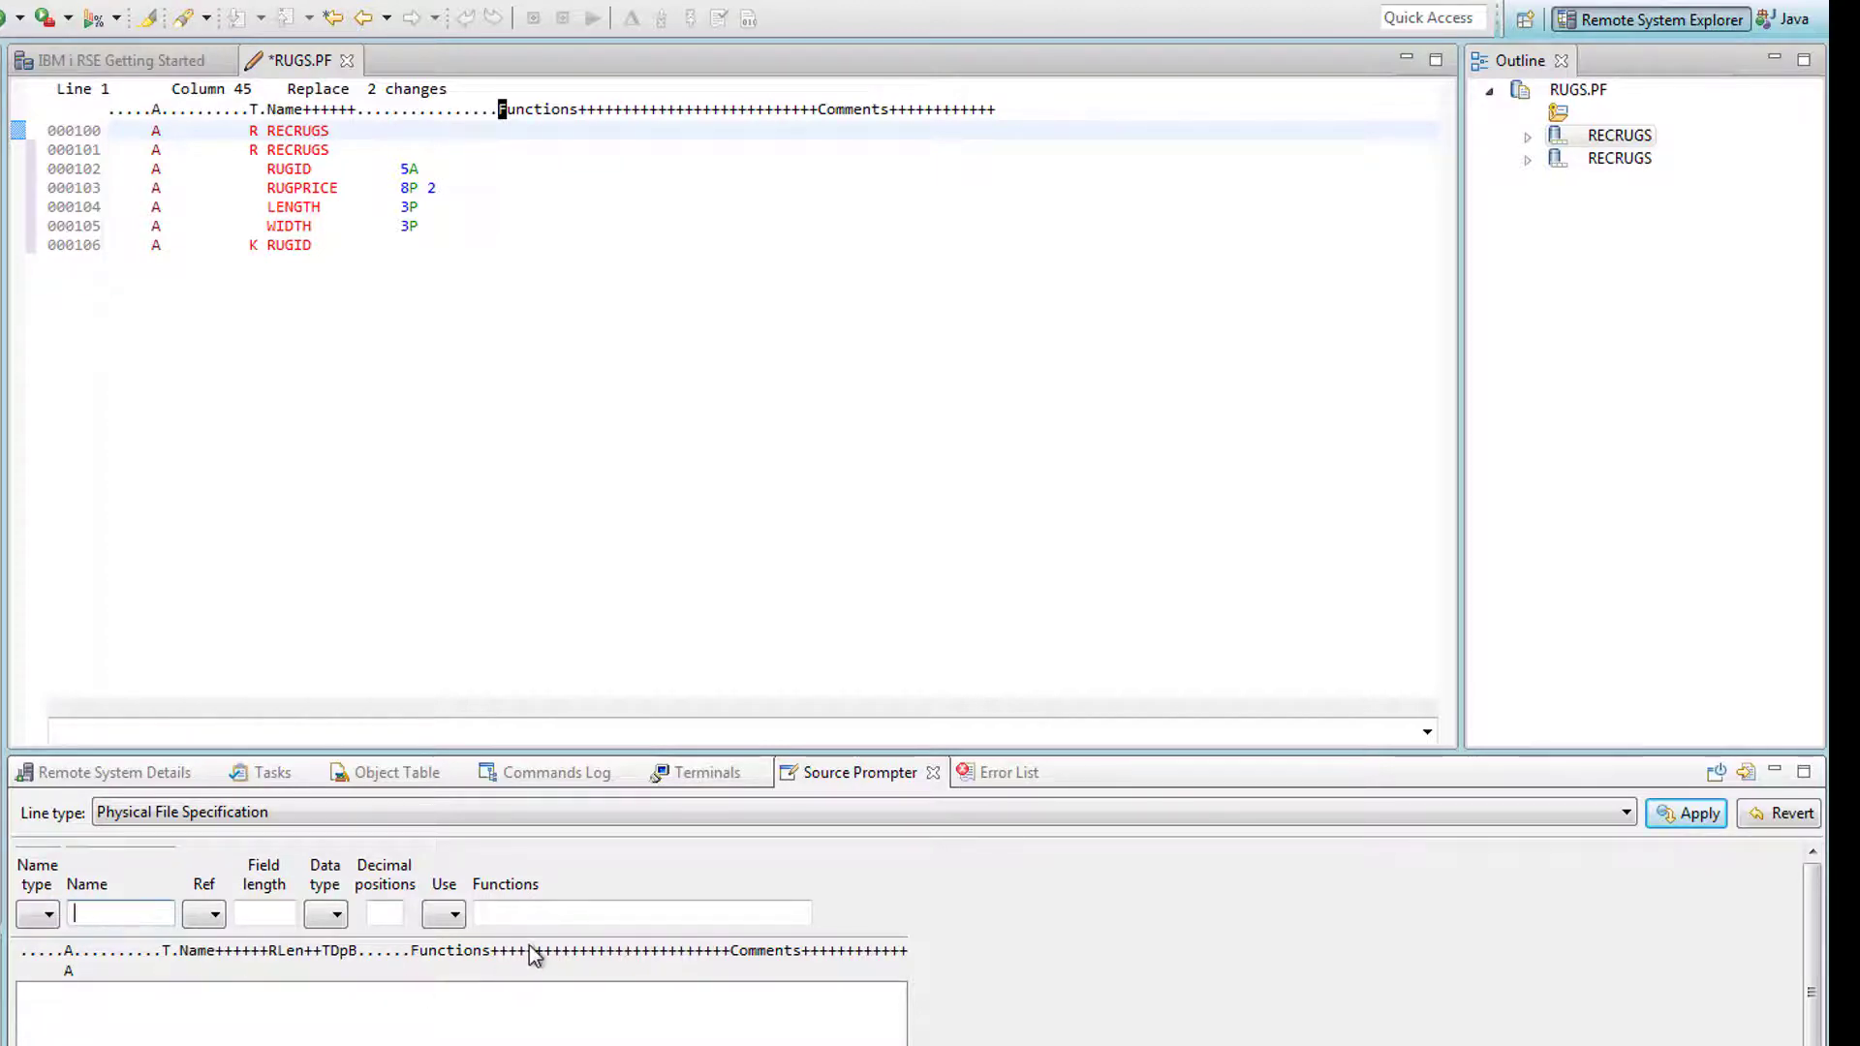
pyautogui.click(639, 914)
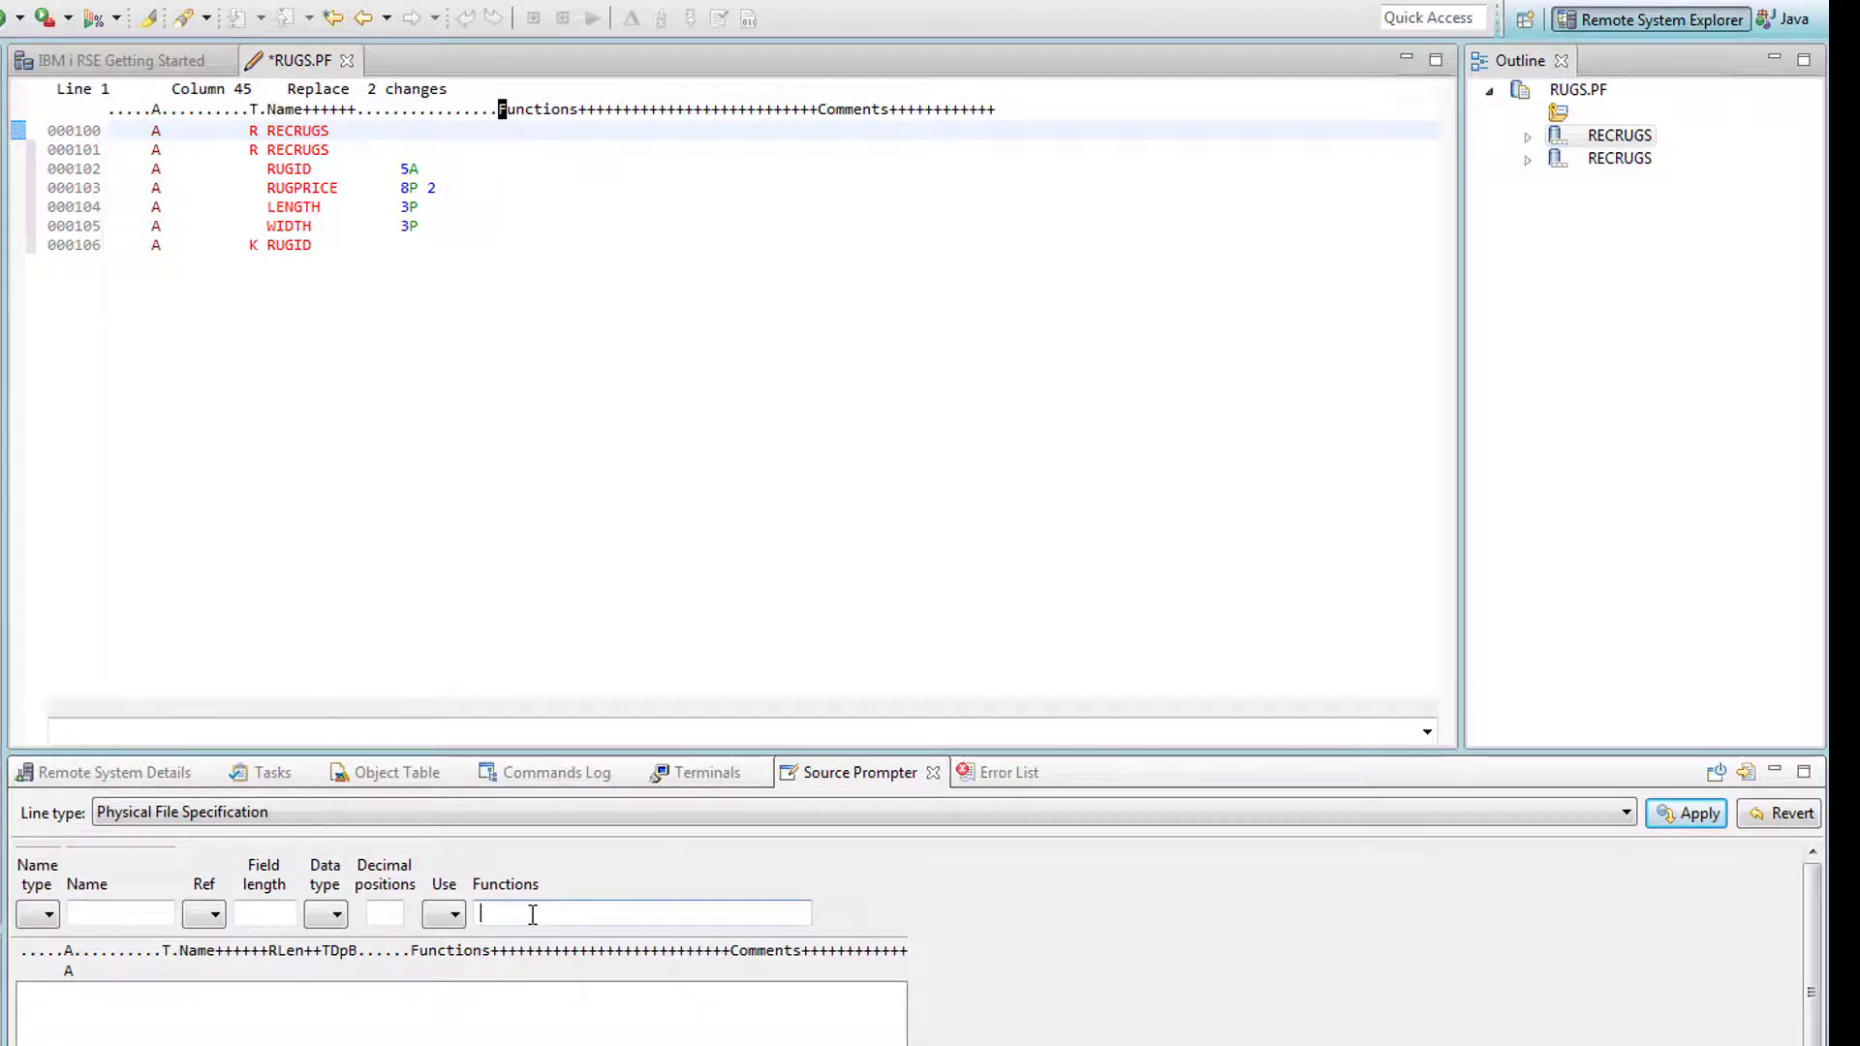
pyautogui.write('UNIQUE')
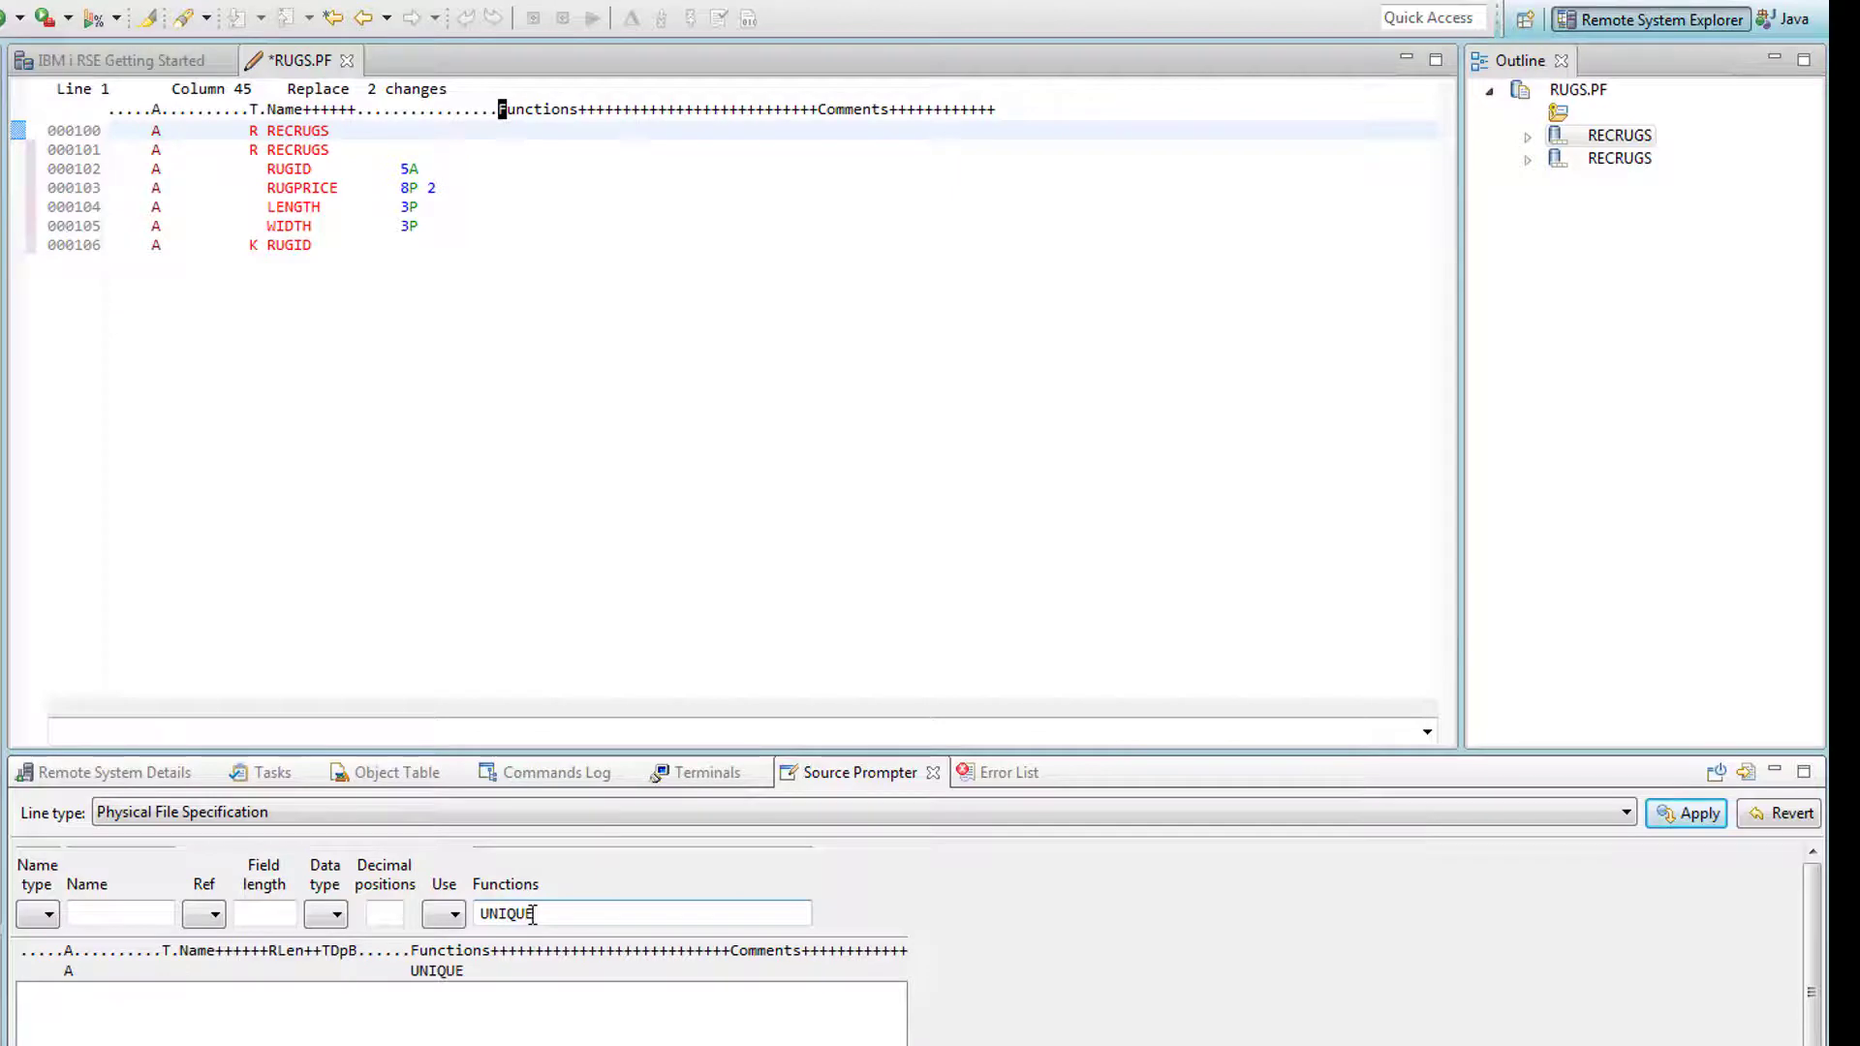
pyautogui.click(1690, 813)
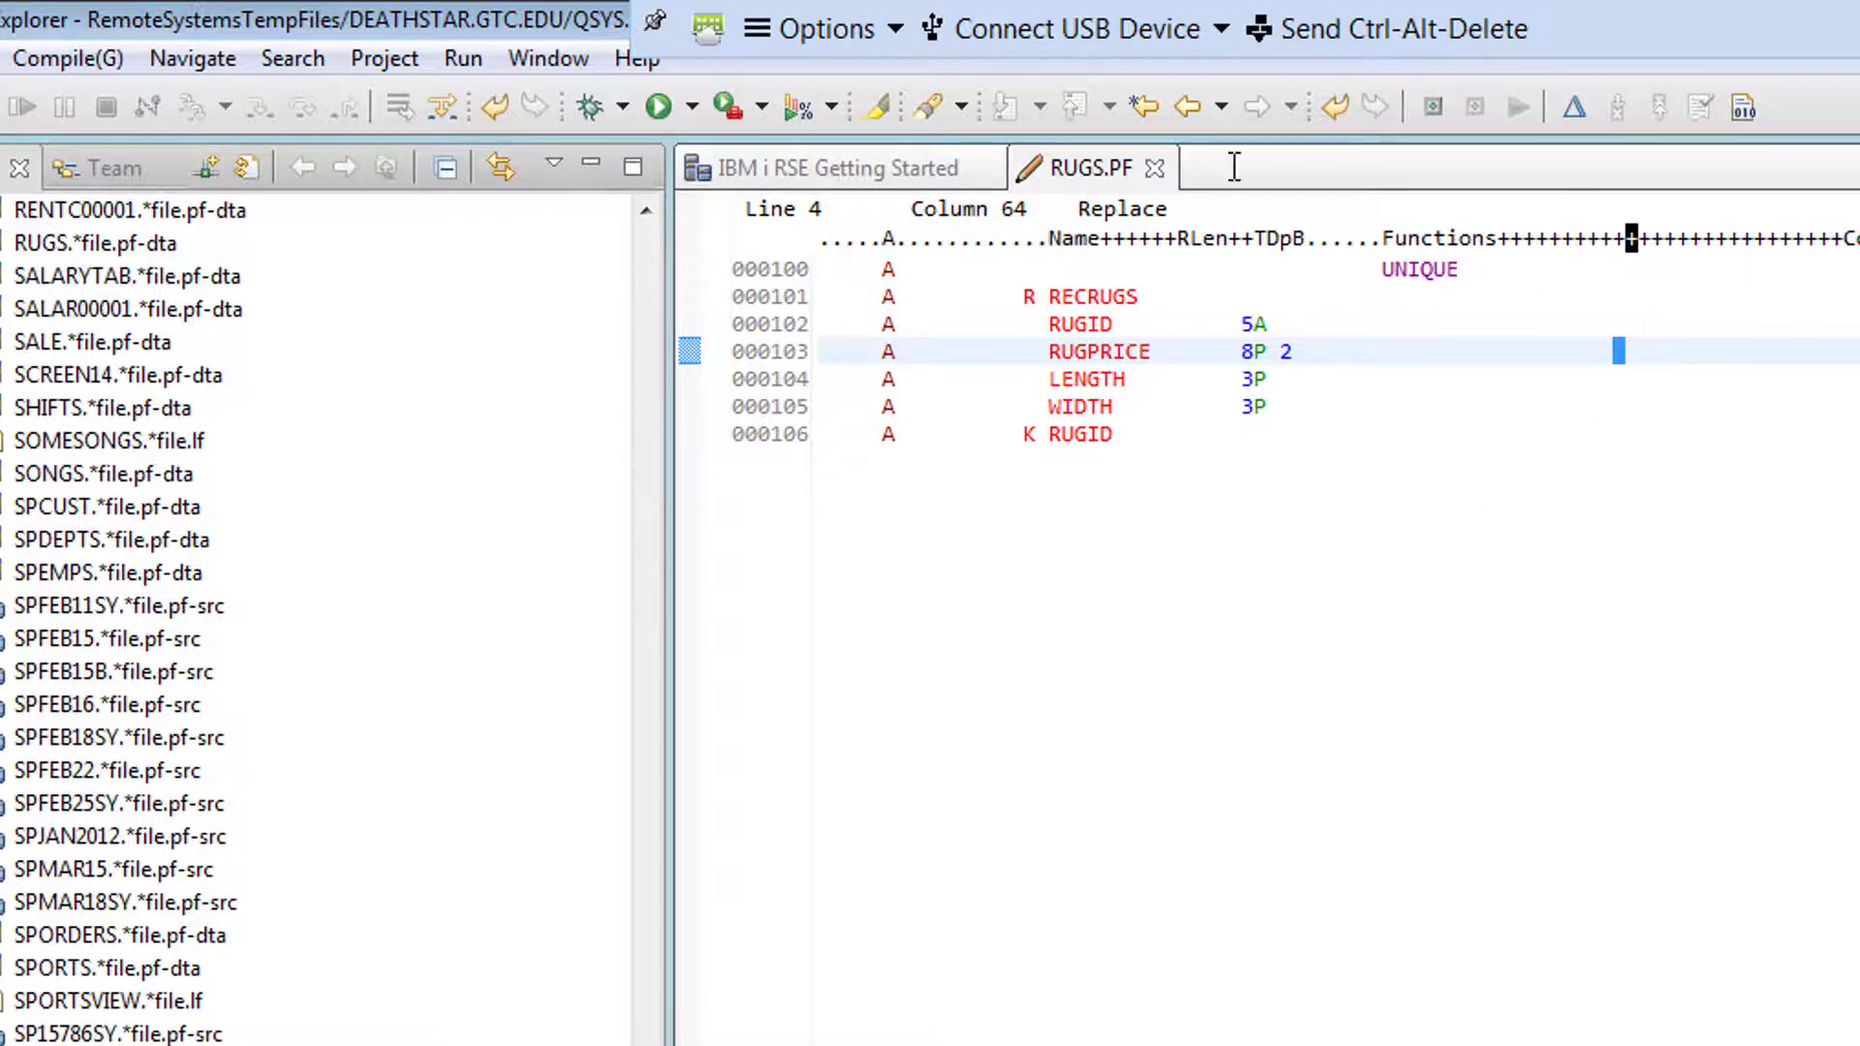
pyautogui.moveTo(1261, 355)
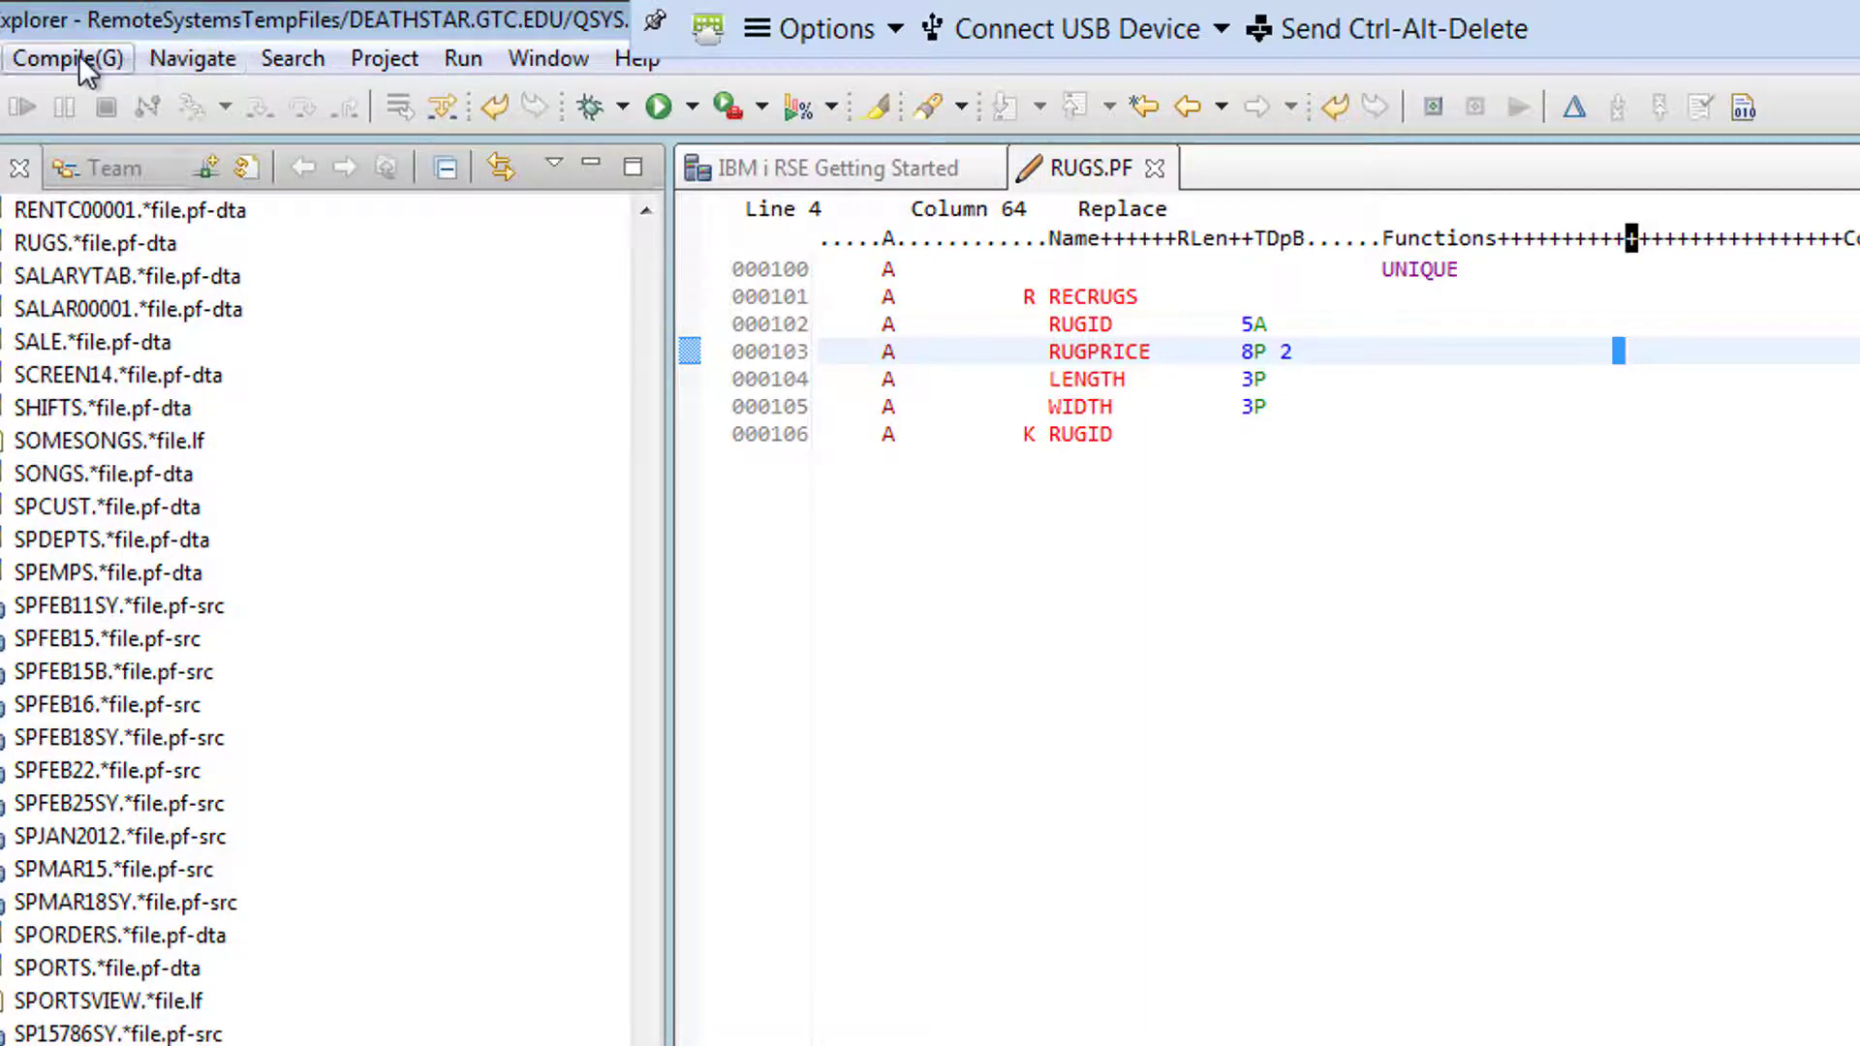
# - Recompile RUGS.PF, confirm the Commands Log shows no errors, and move to System i Navigator
pyautogui.click(56, 59)
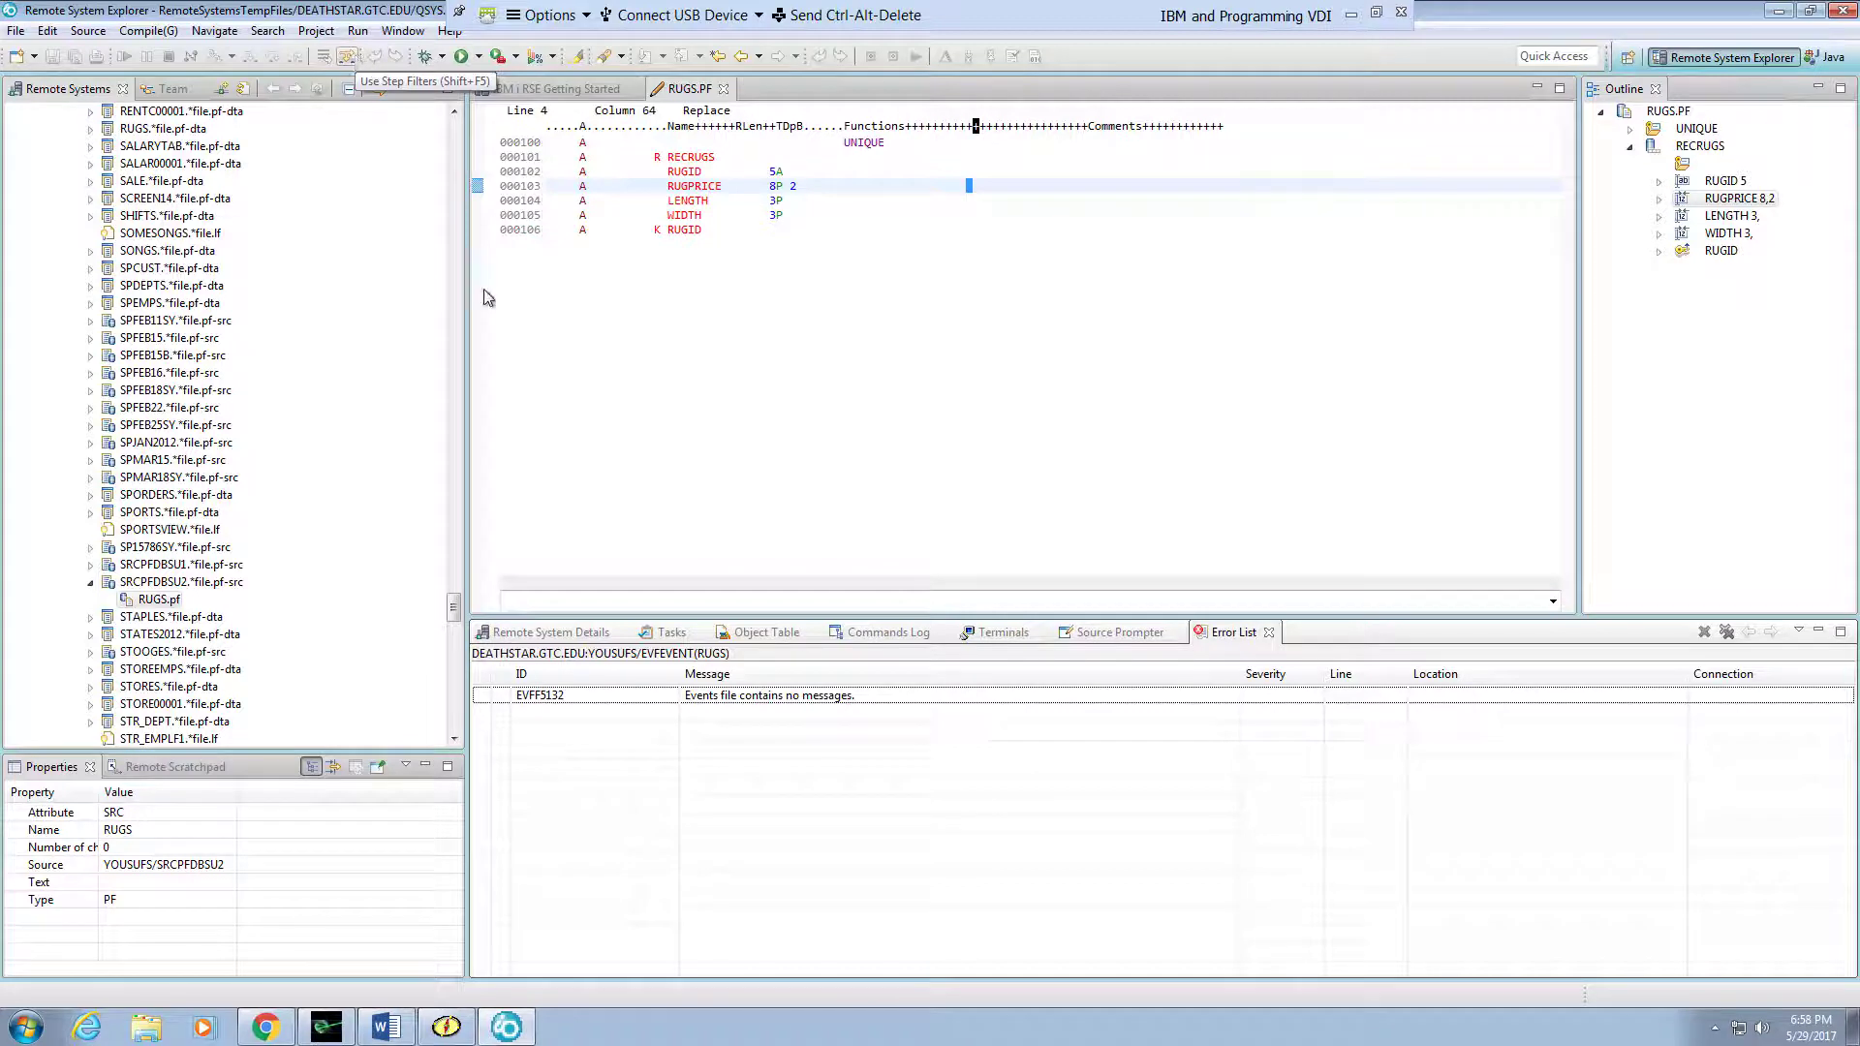
pyautogui.click(888, 632)
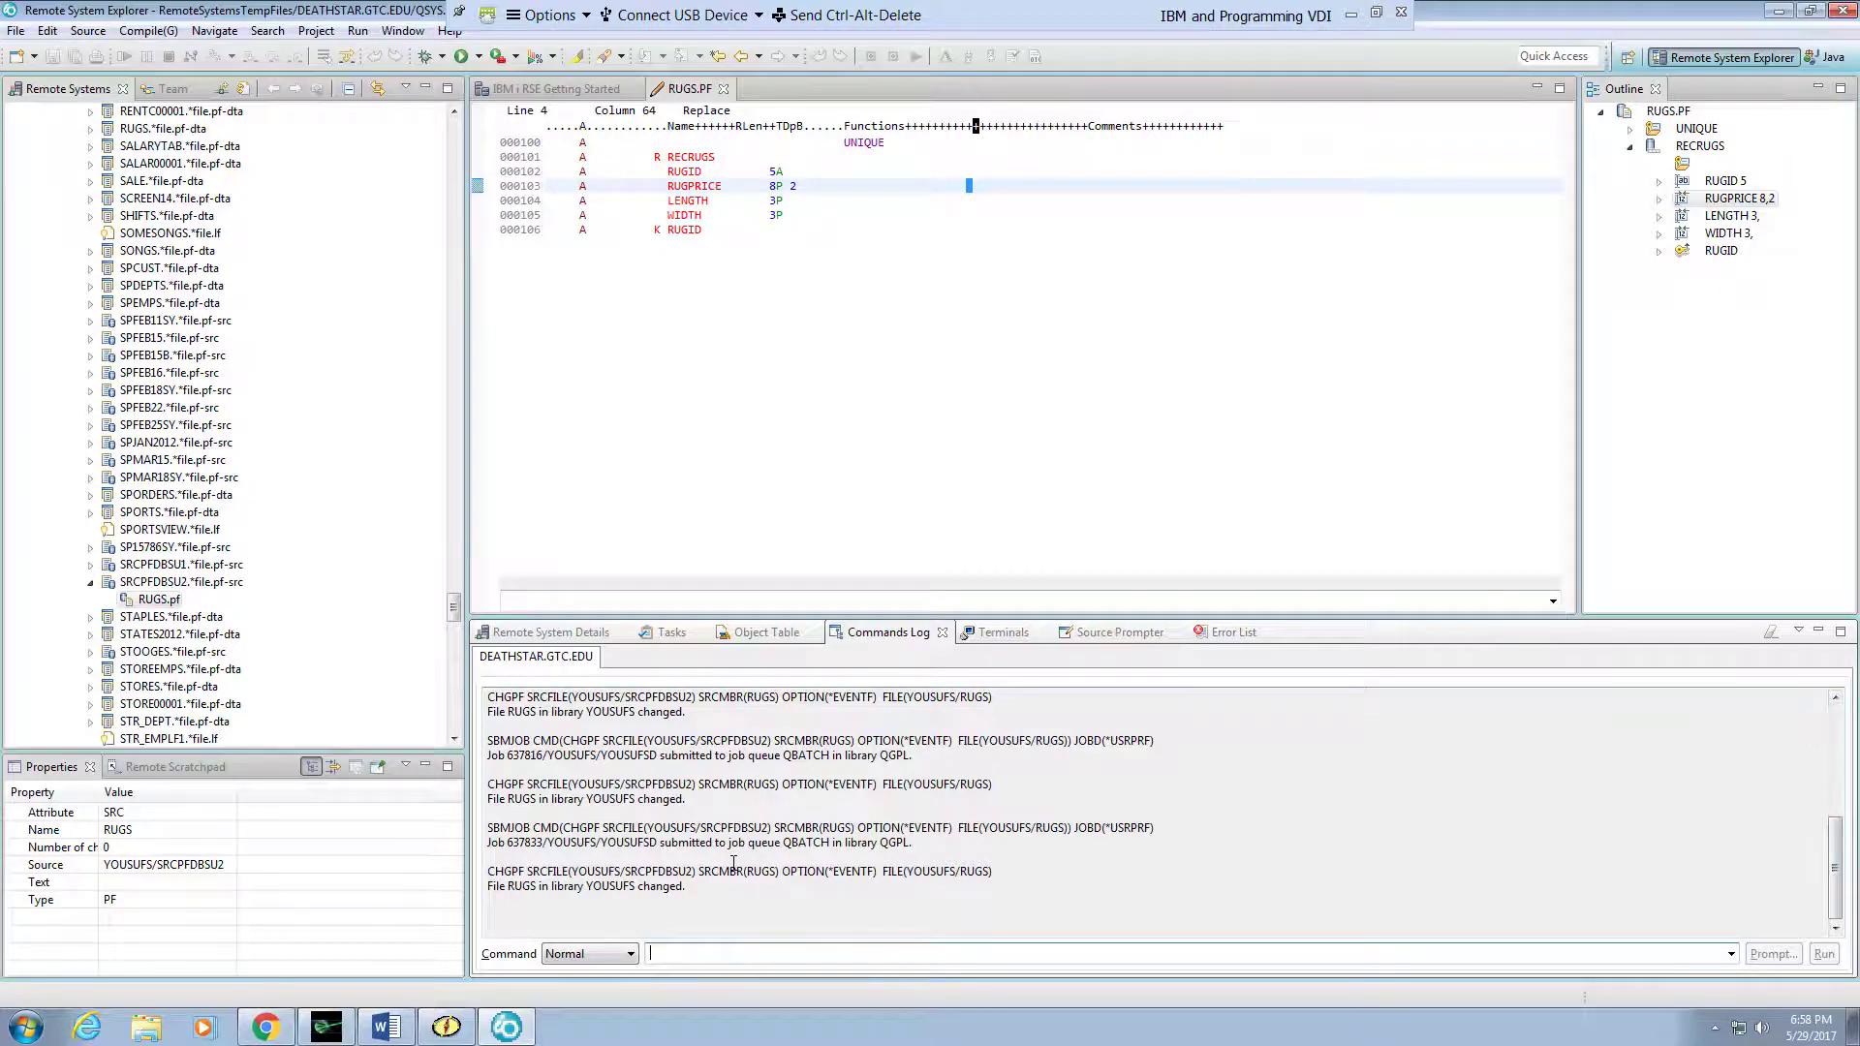
pyautogui.click(446, 1027)
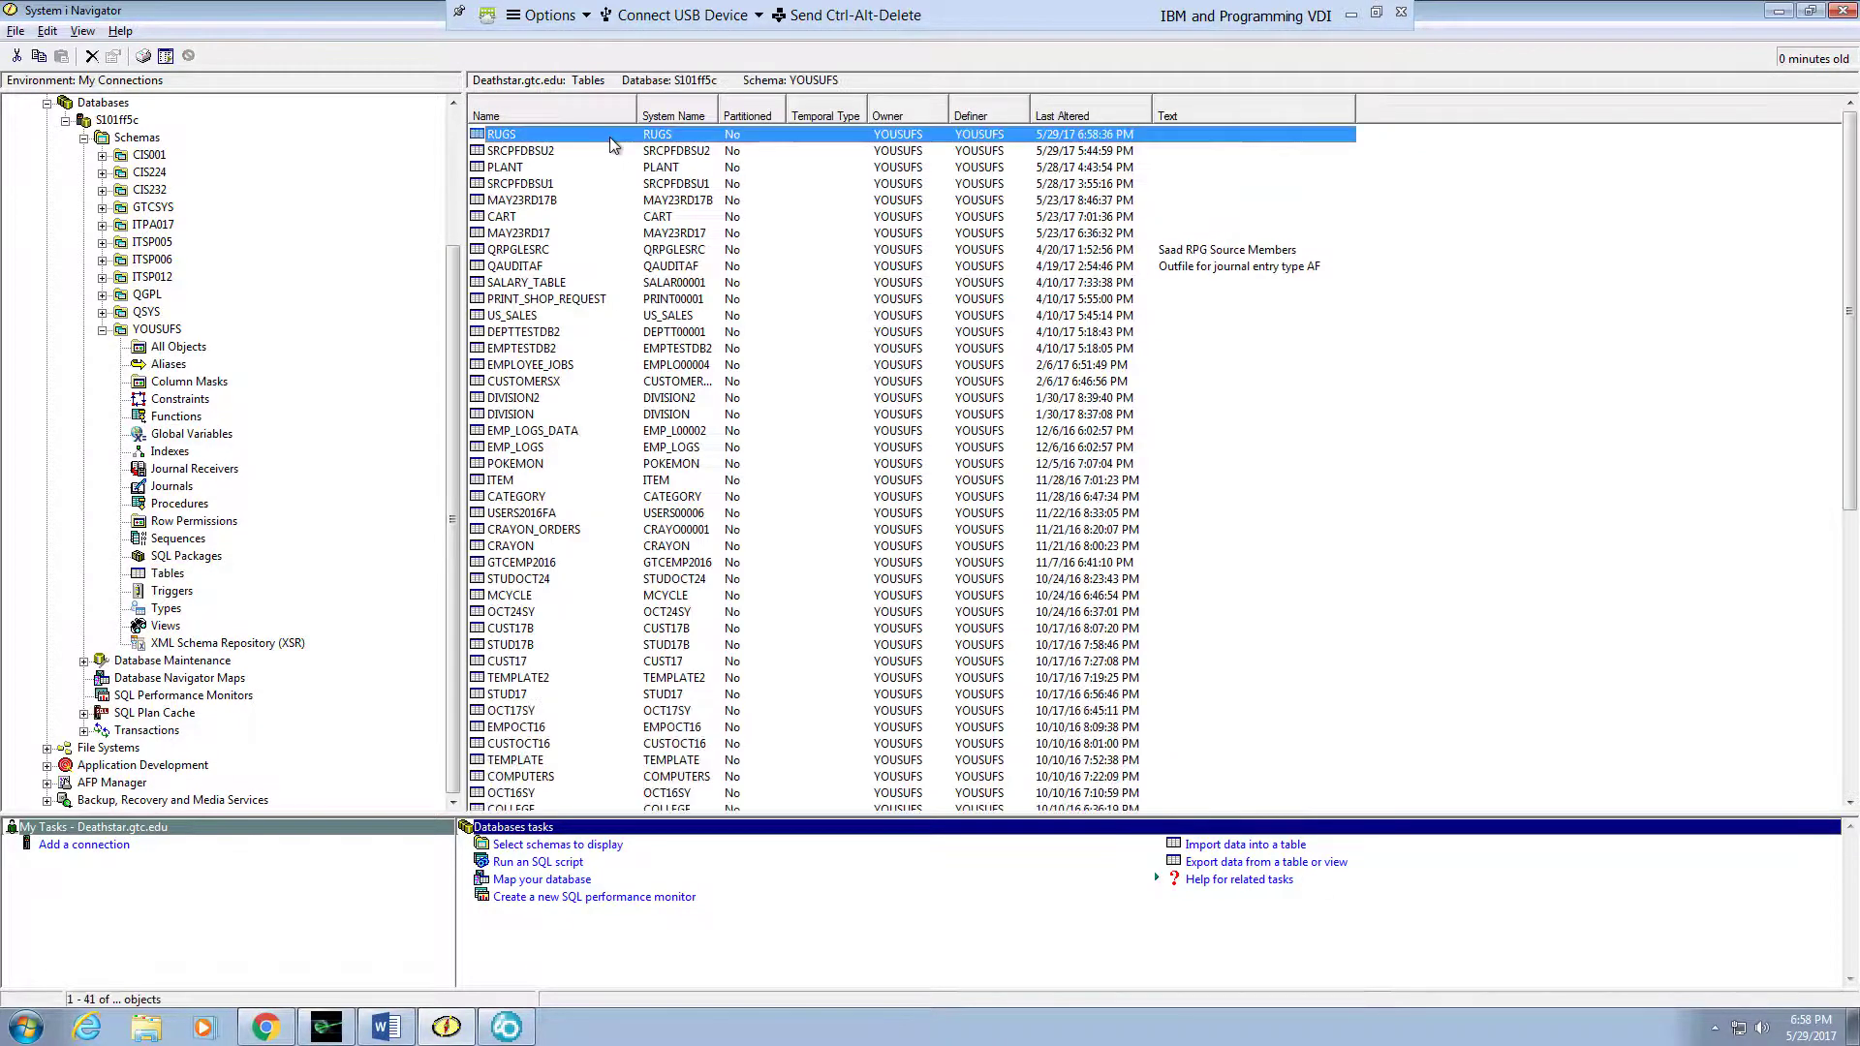
# - Edit RUGS contents, save a row 1, 2, 3, 4, and insert a second row
pyautogui.rightClick(500, 134)
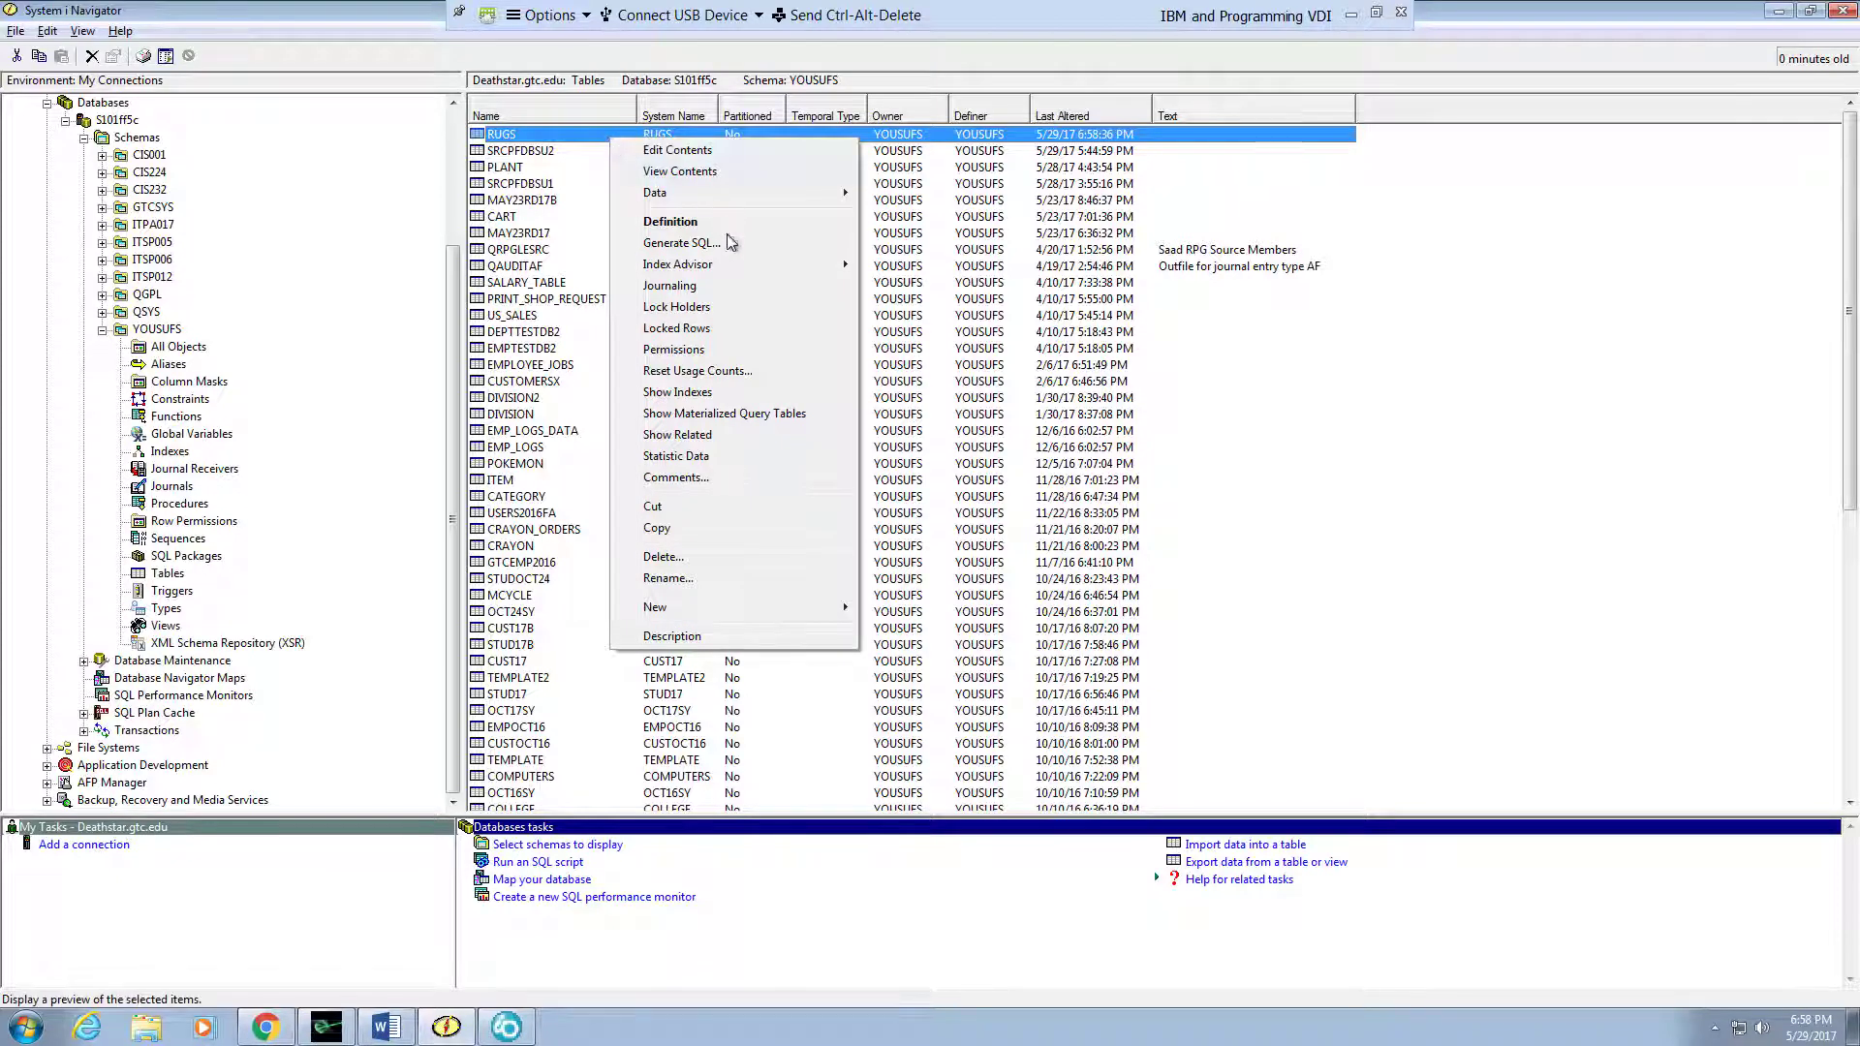
pyautogui.click(677, 149)
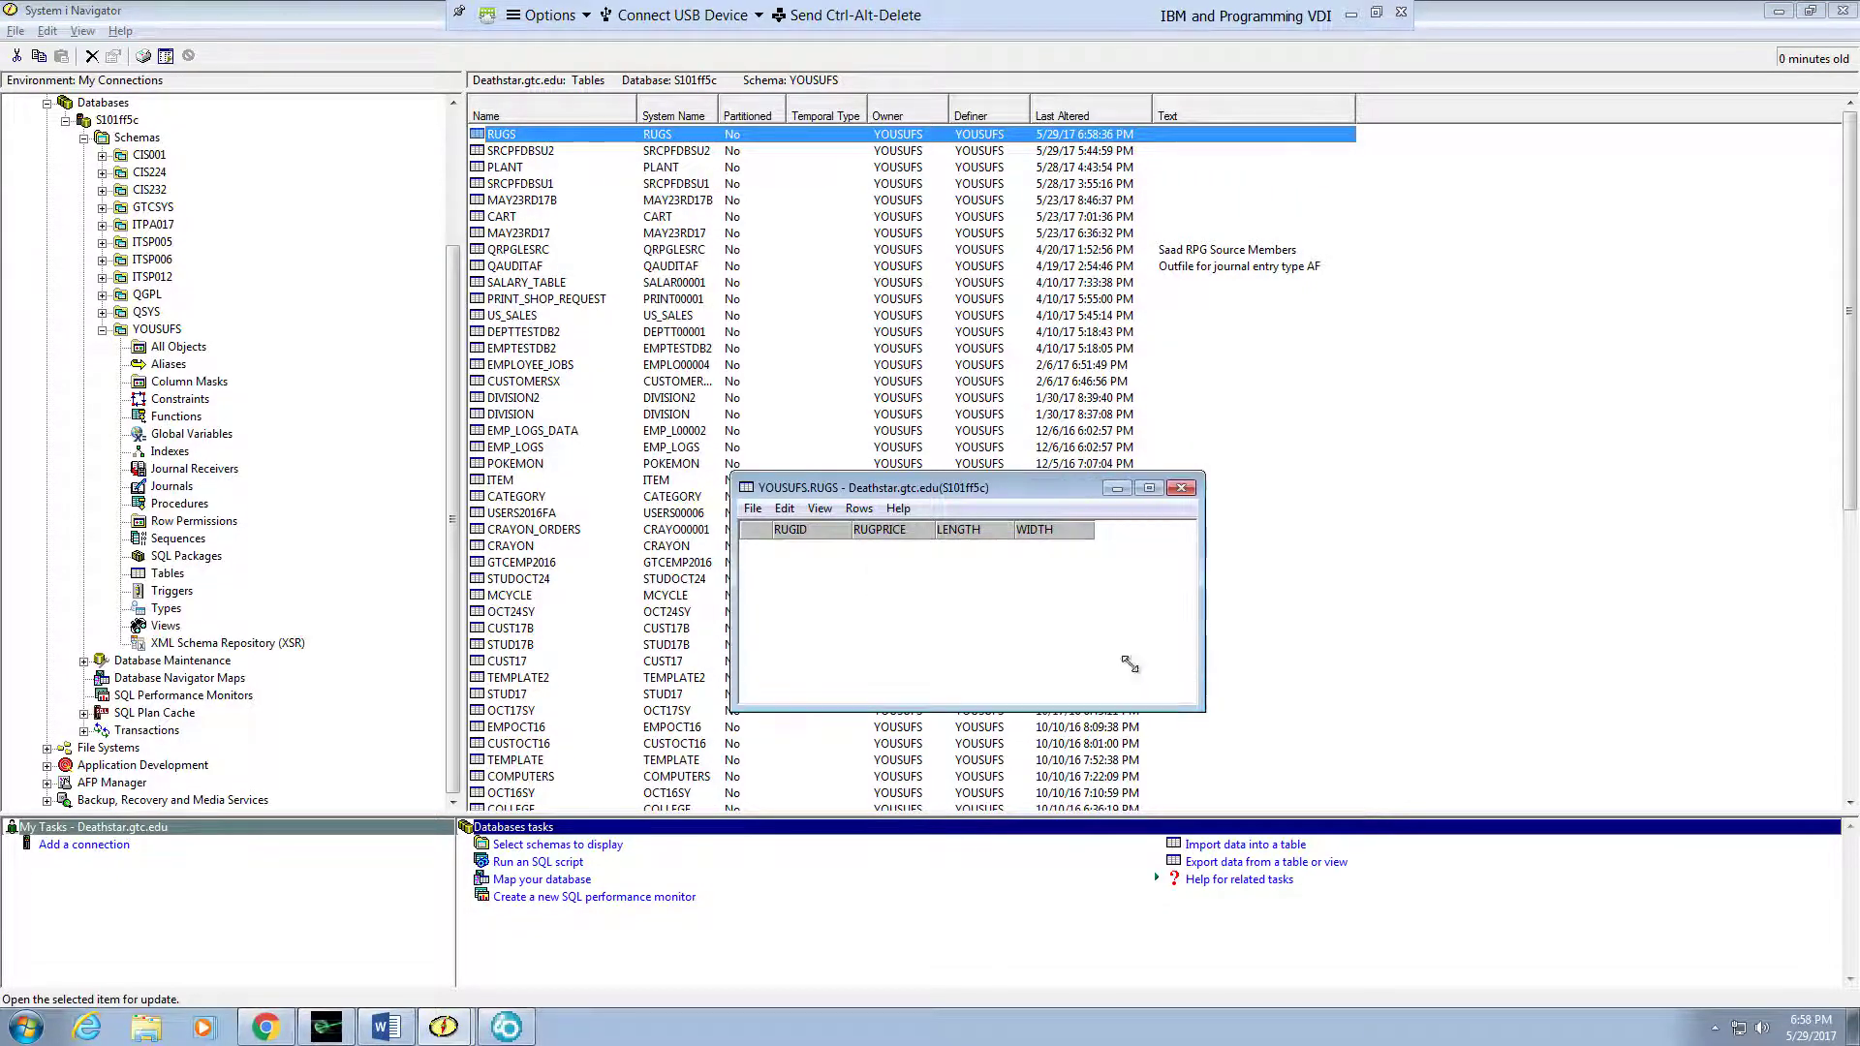
pyautogui.click(810, 549)
pyautogui.write('2')
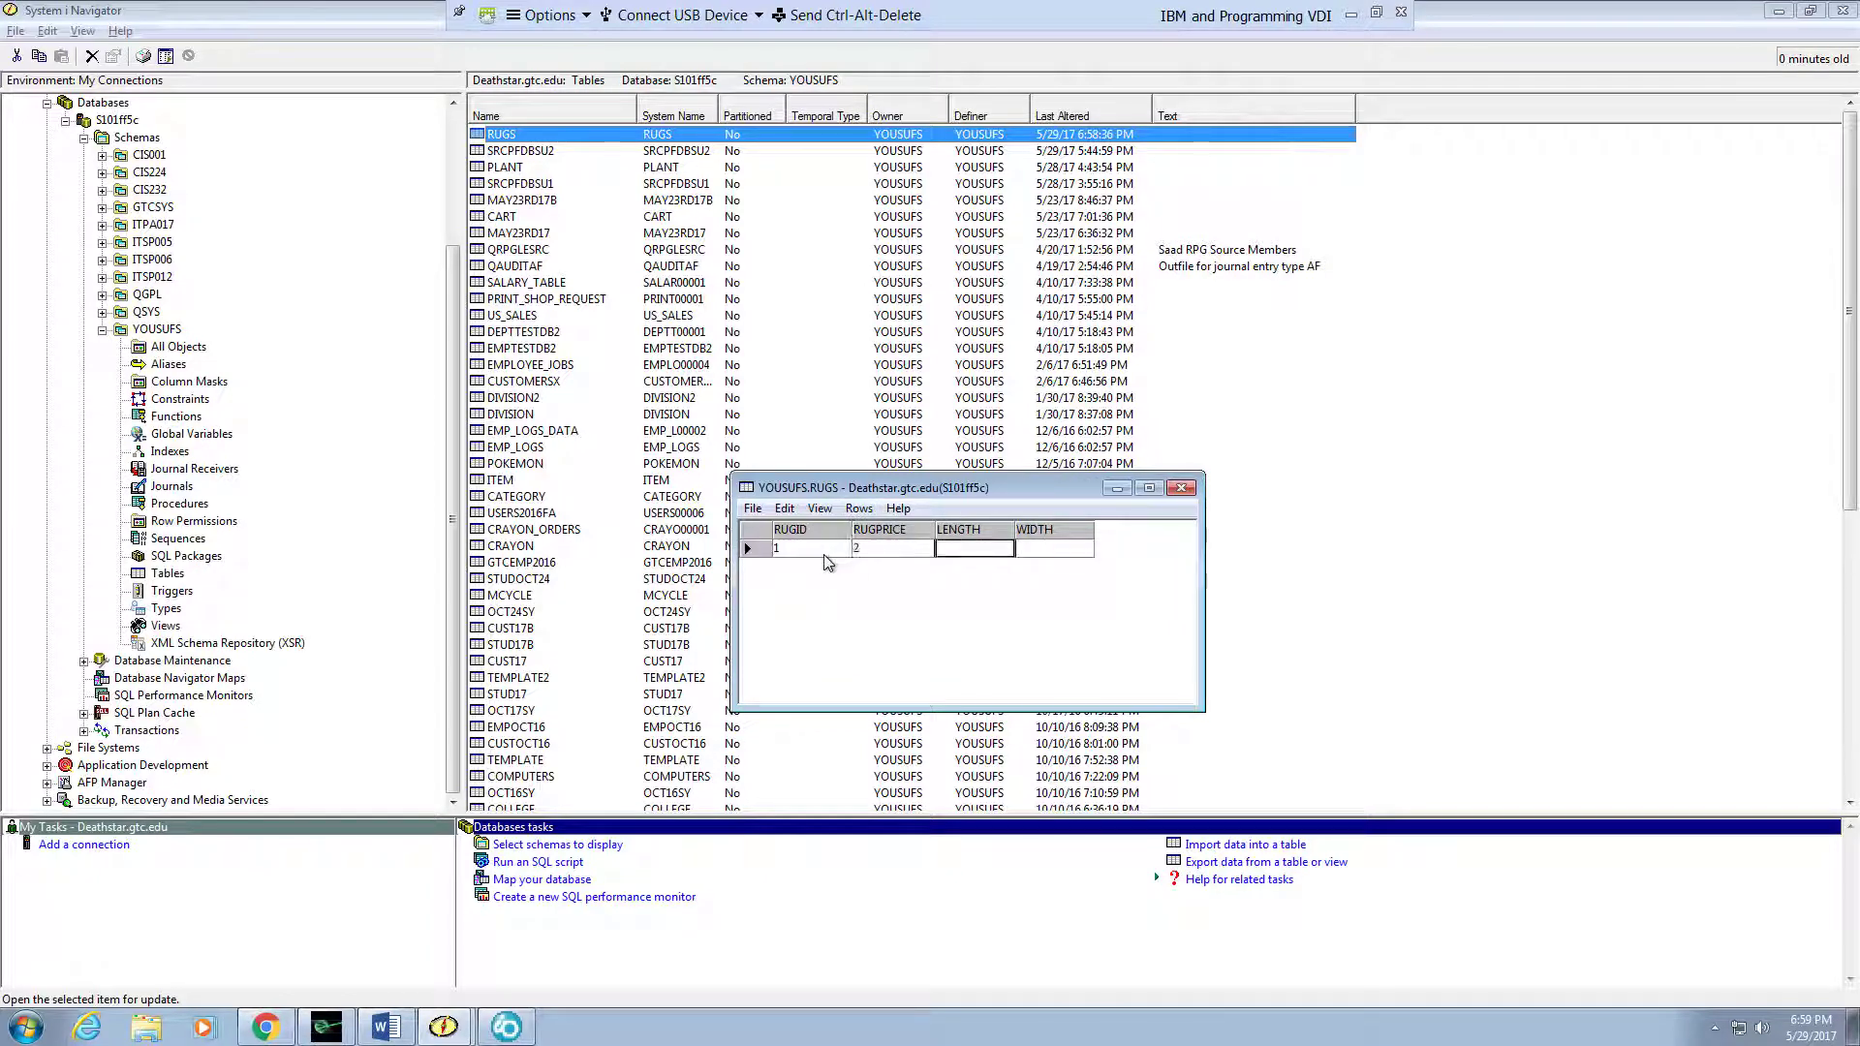
pyautogui.write('34')
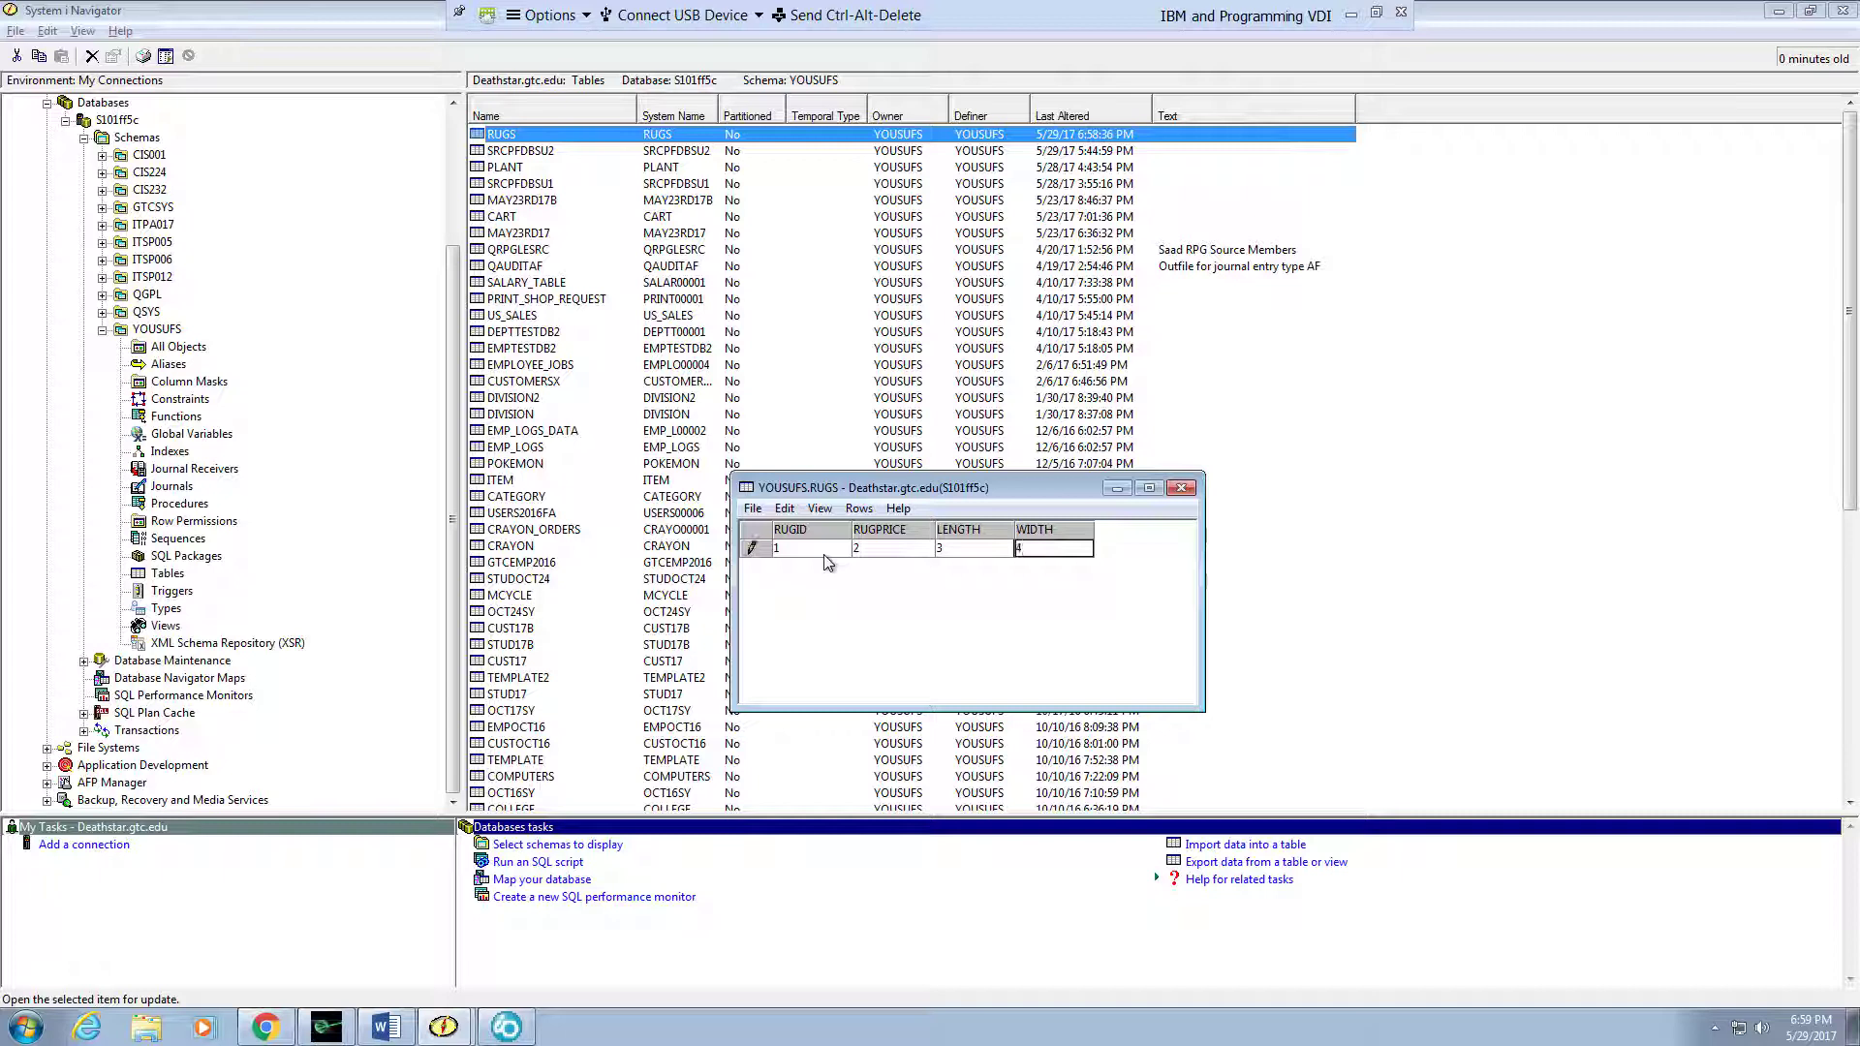
pyautogui.click(752, 508)
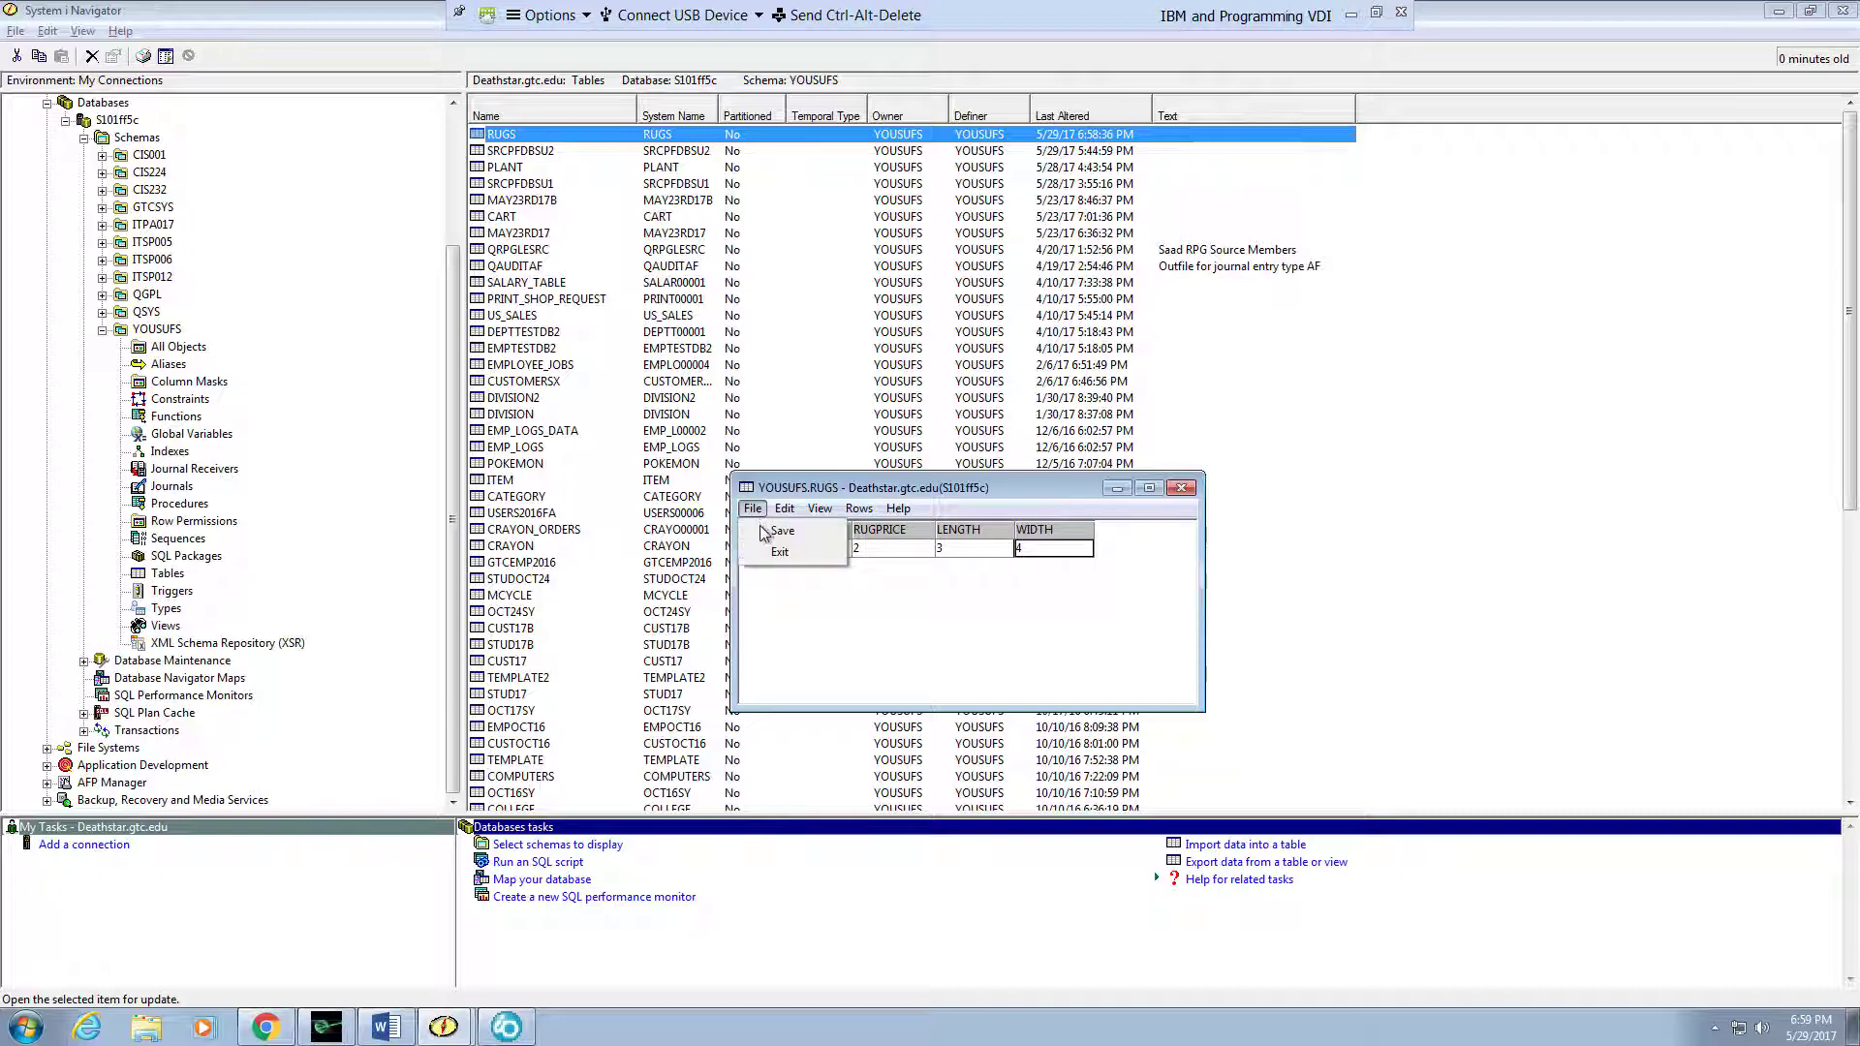
pyautogui.click(782, 531)
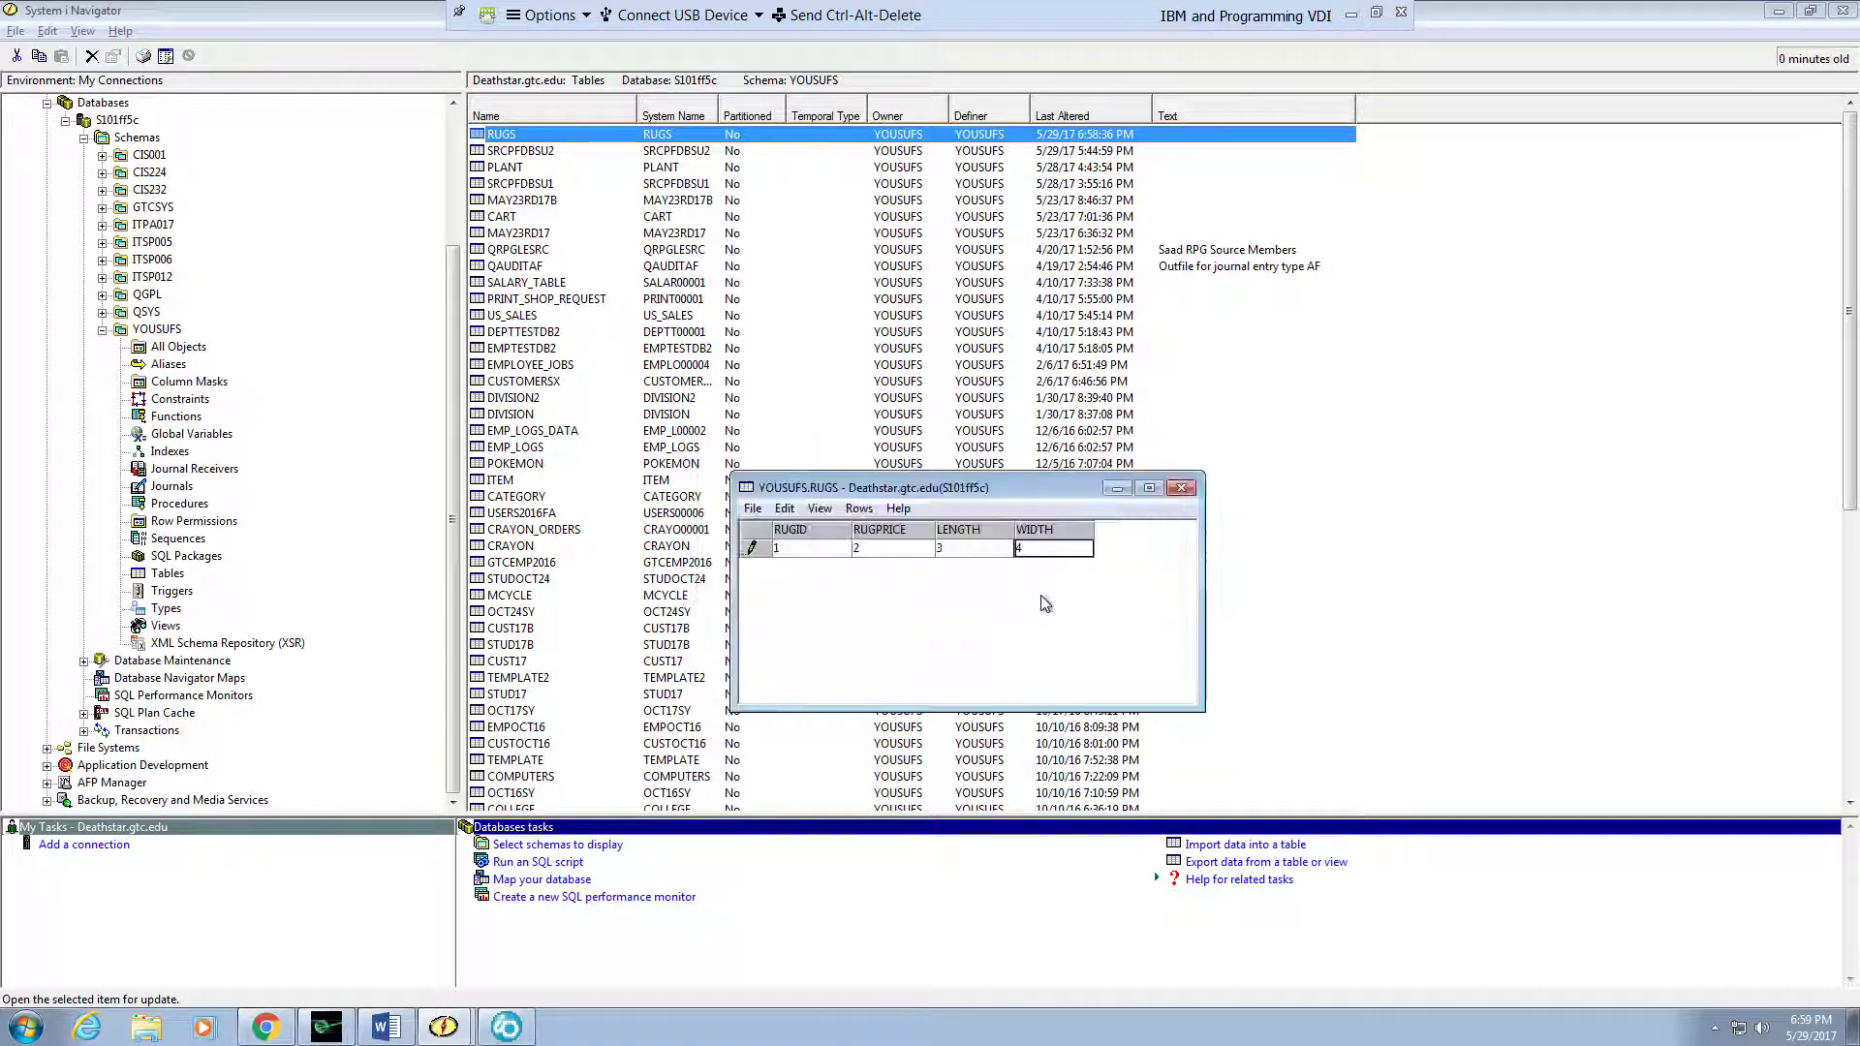
pyautogui.click(859, 509)
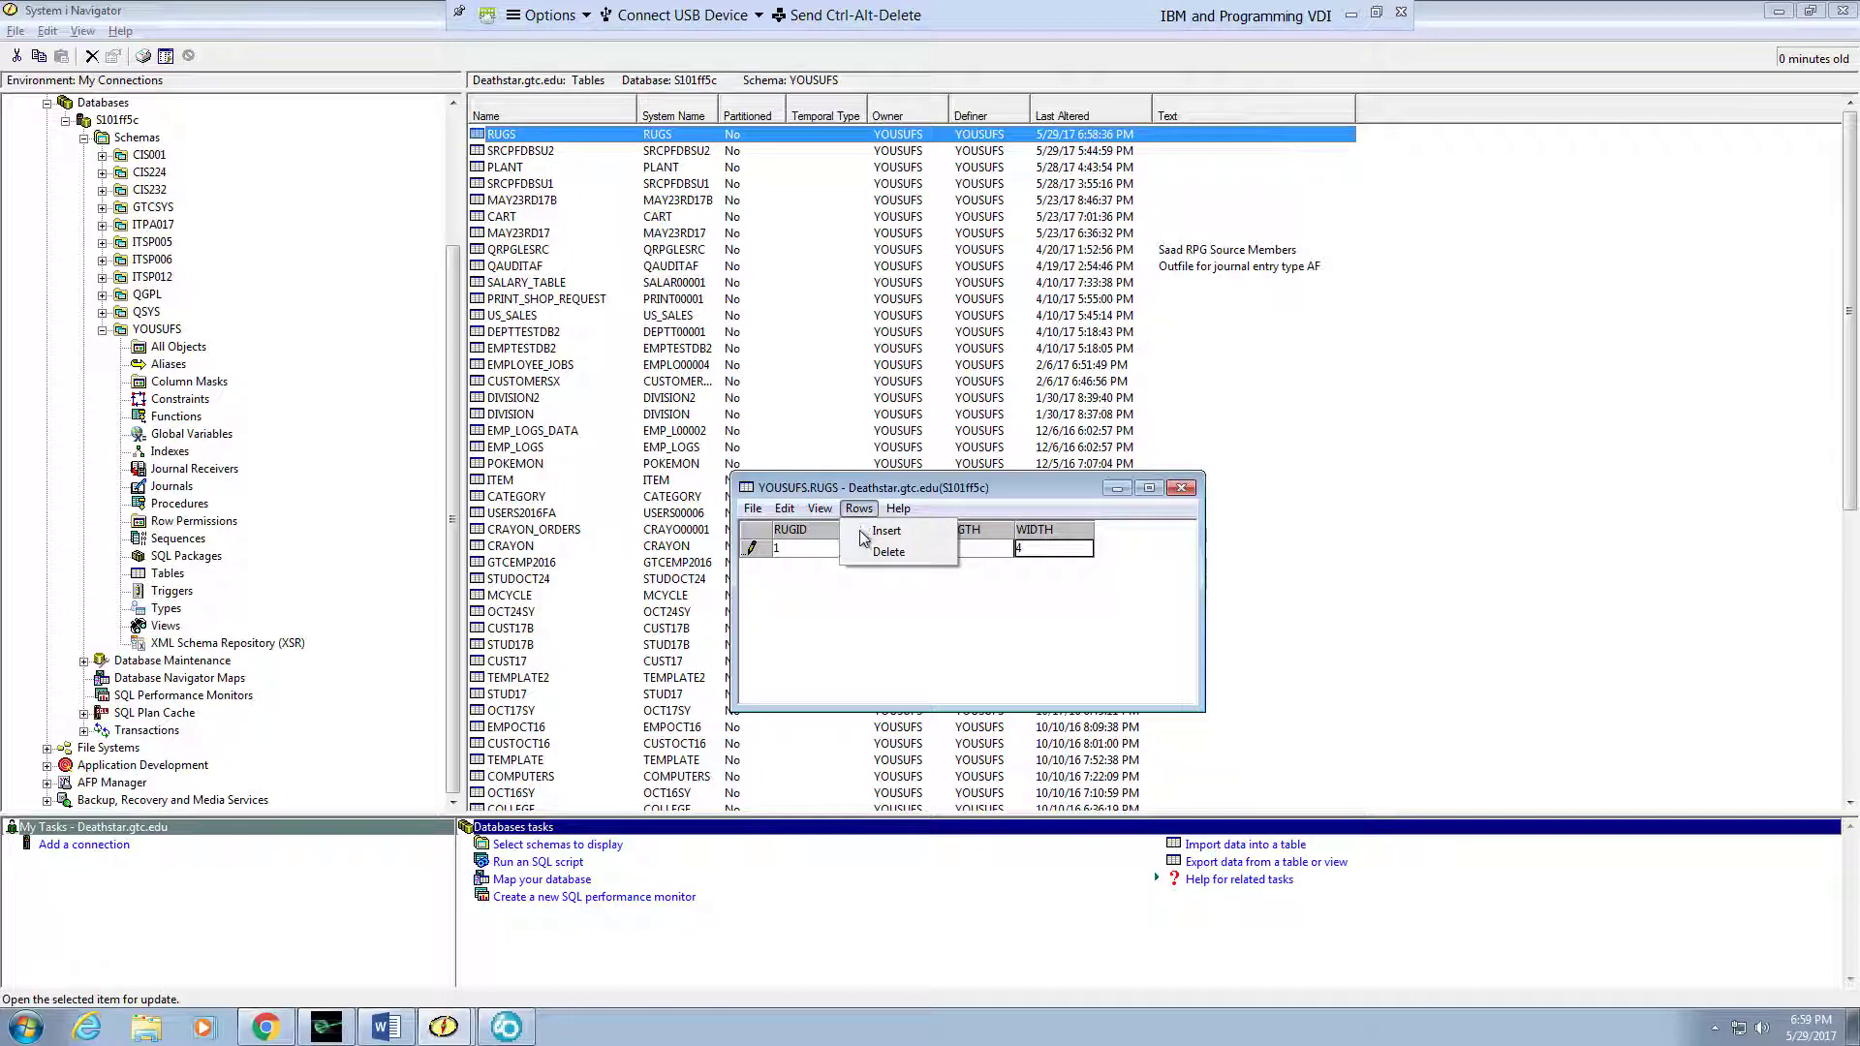
pyautogui.click(886, 531)
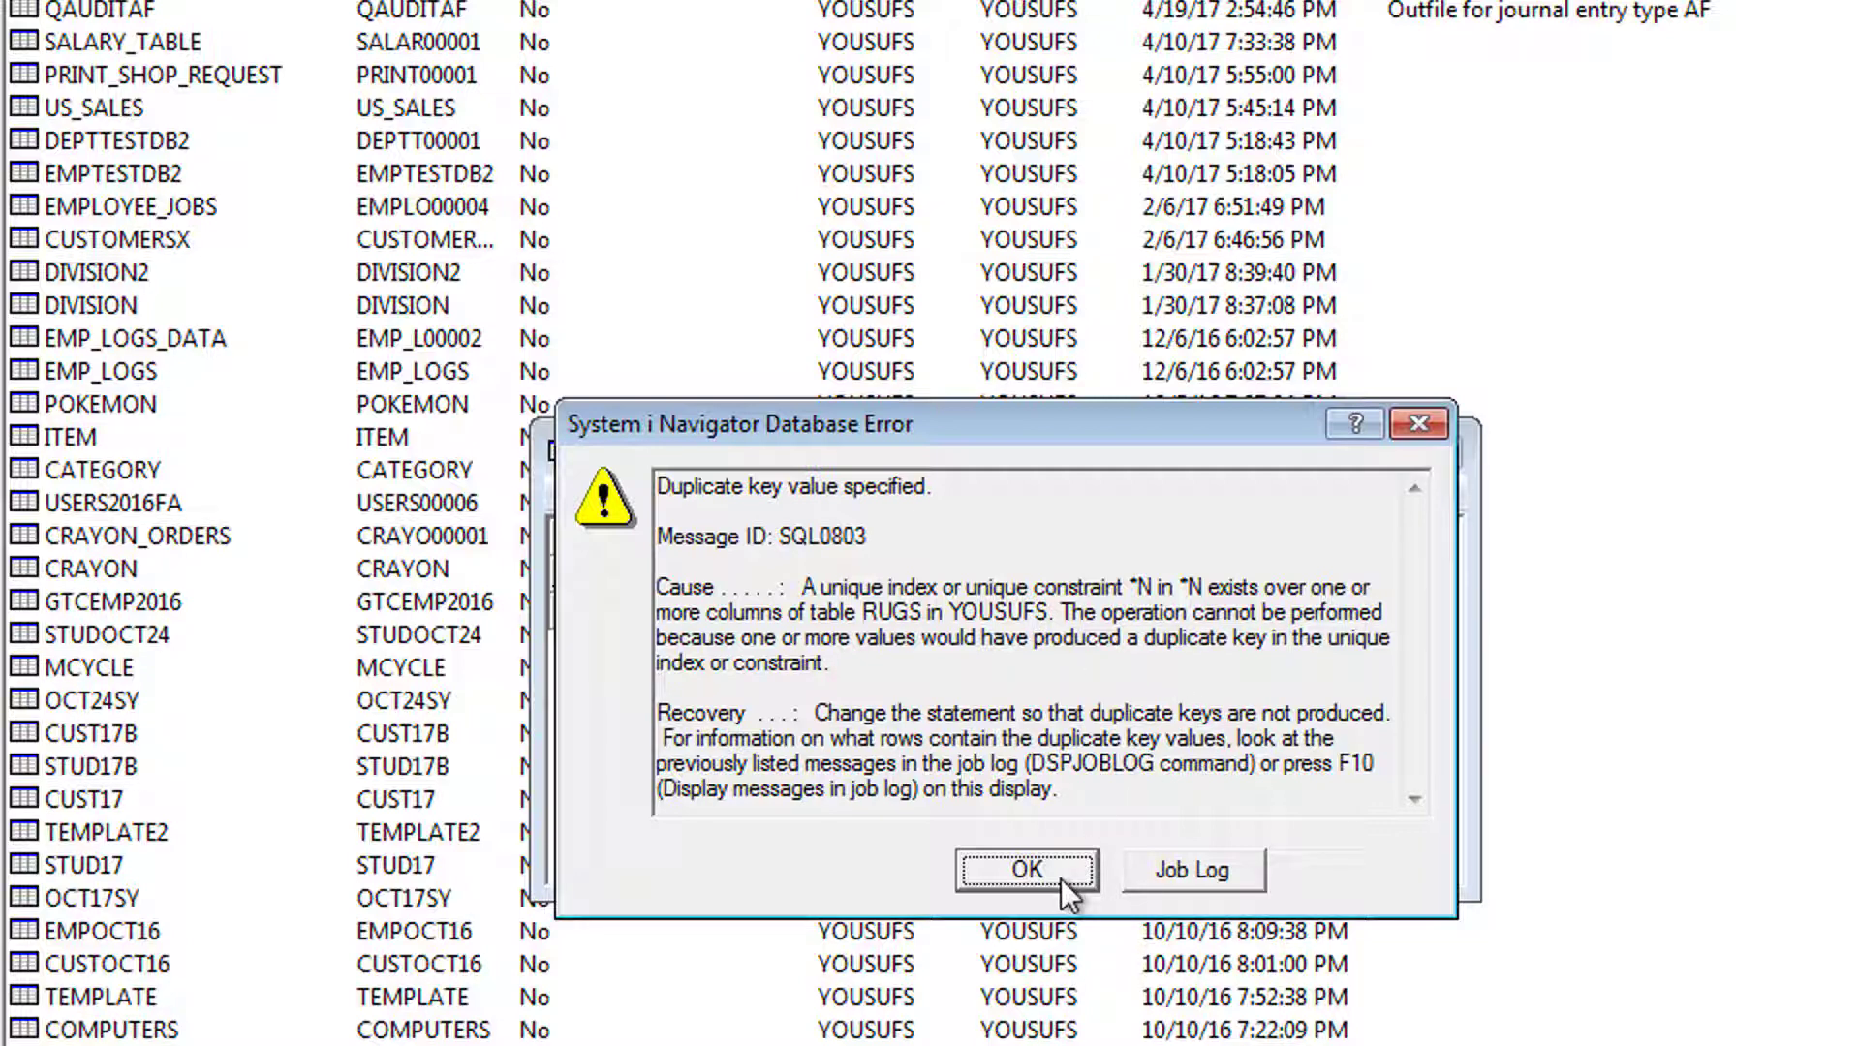
# - Dismiss the SQL0803 duplicate key error, remove the failed row, close RUGS, and return to RDi
pyautogui.click(1027, 869)
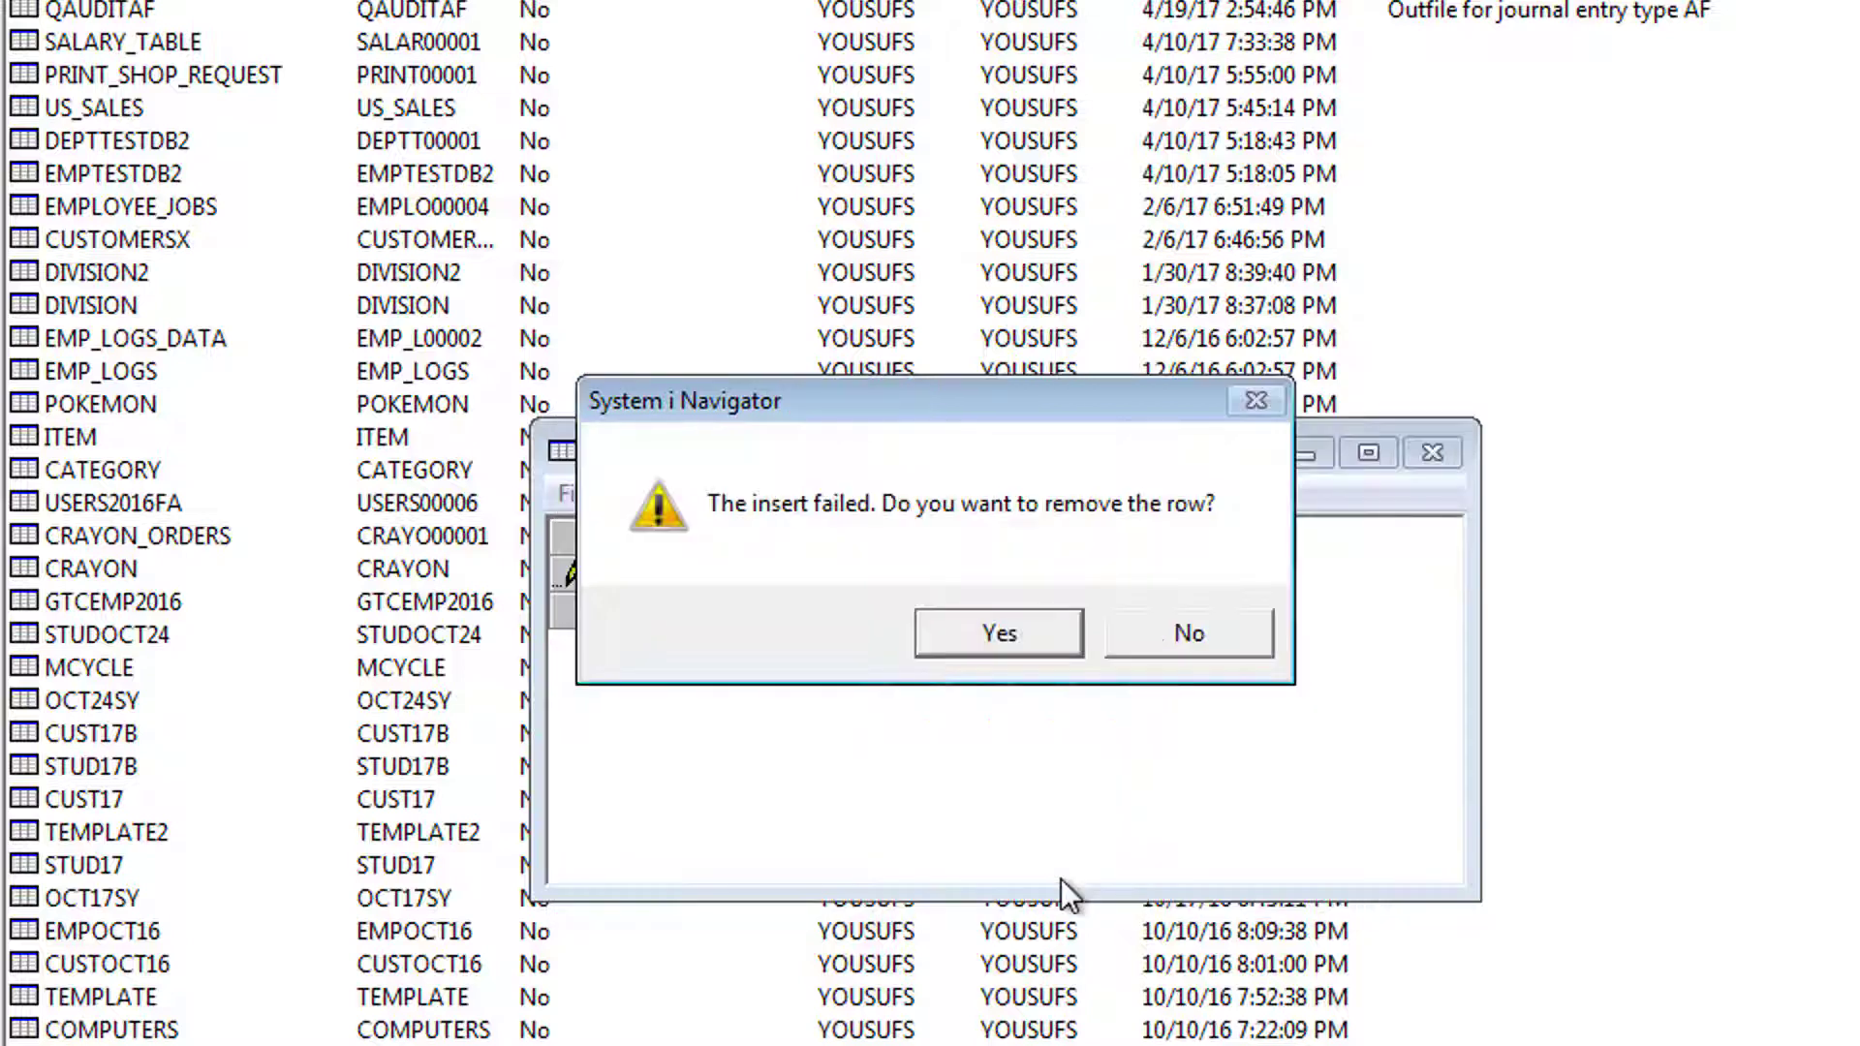
pyautogui.moveTo(1047, 843)
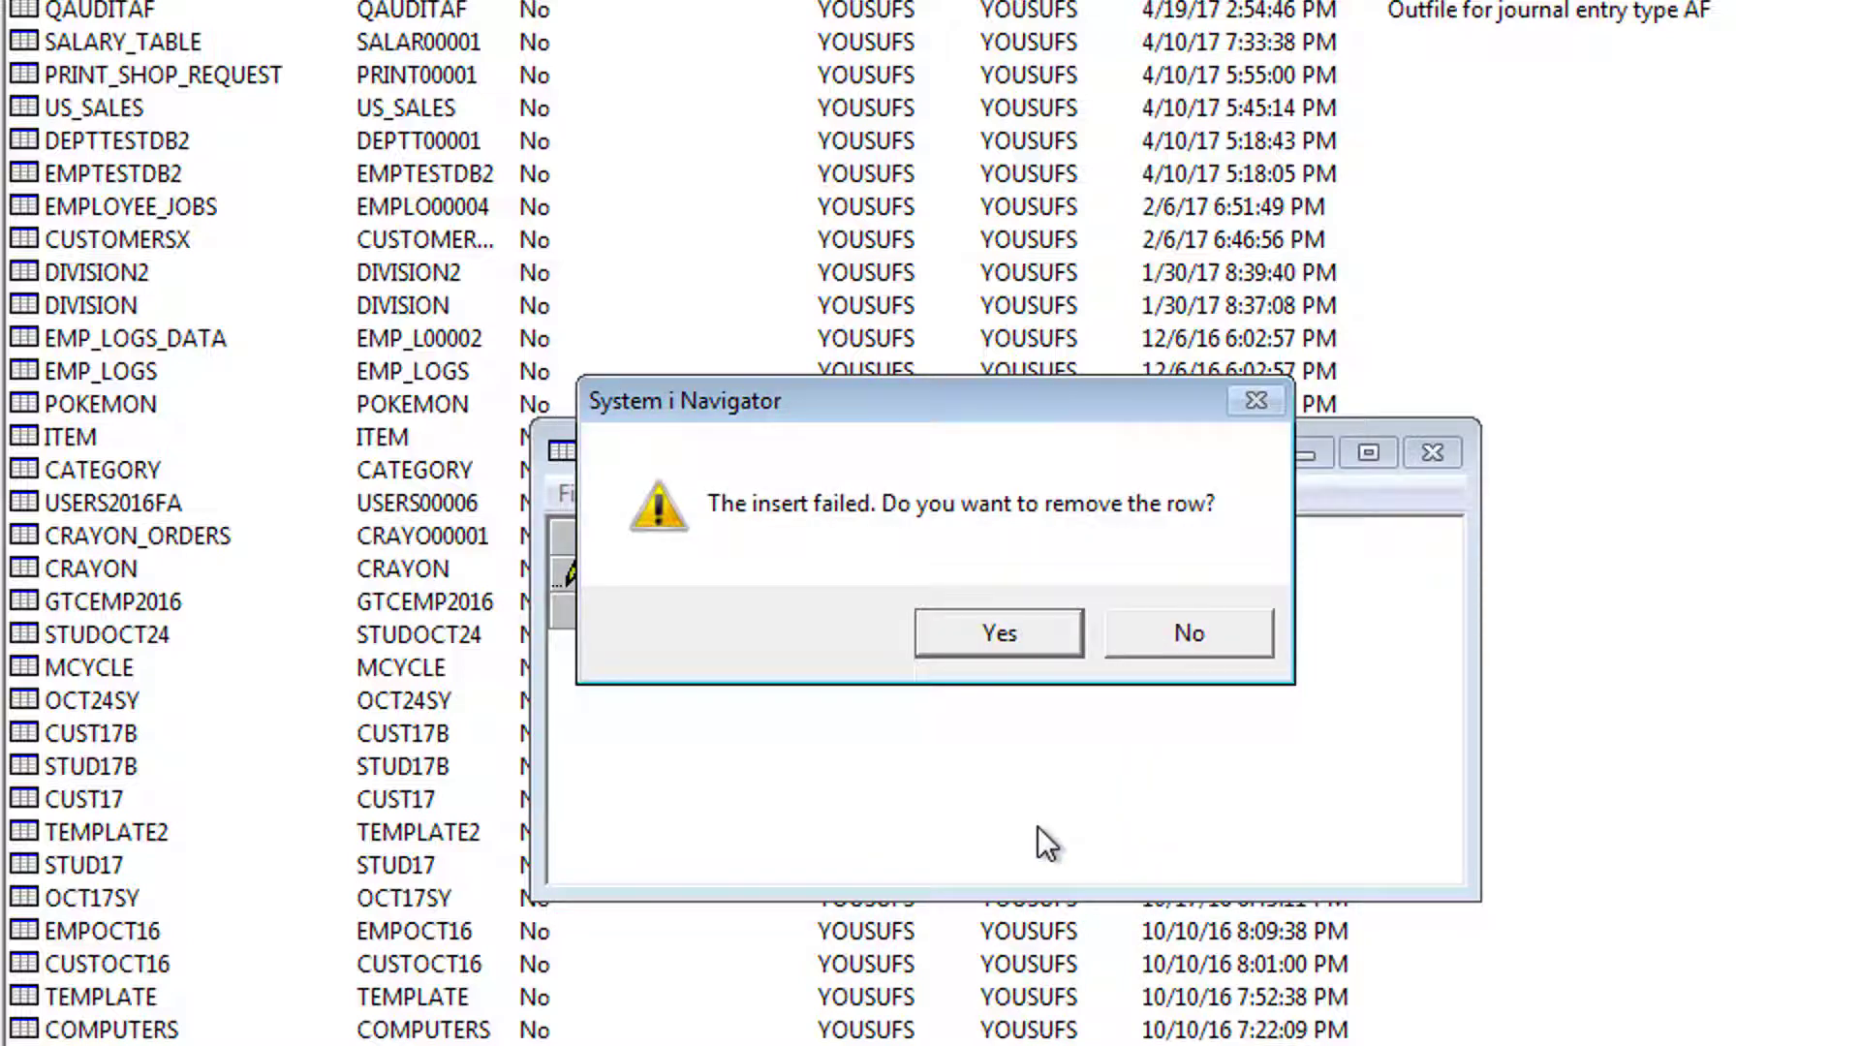
pyautogui.moveTo(1032, 714)
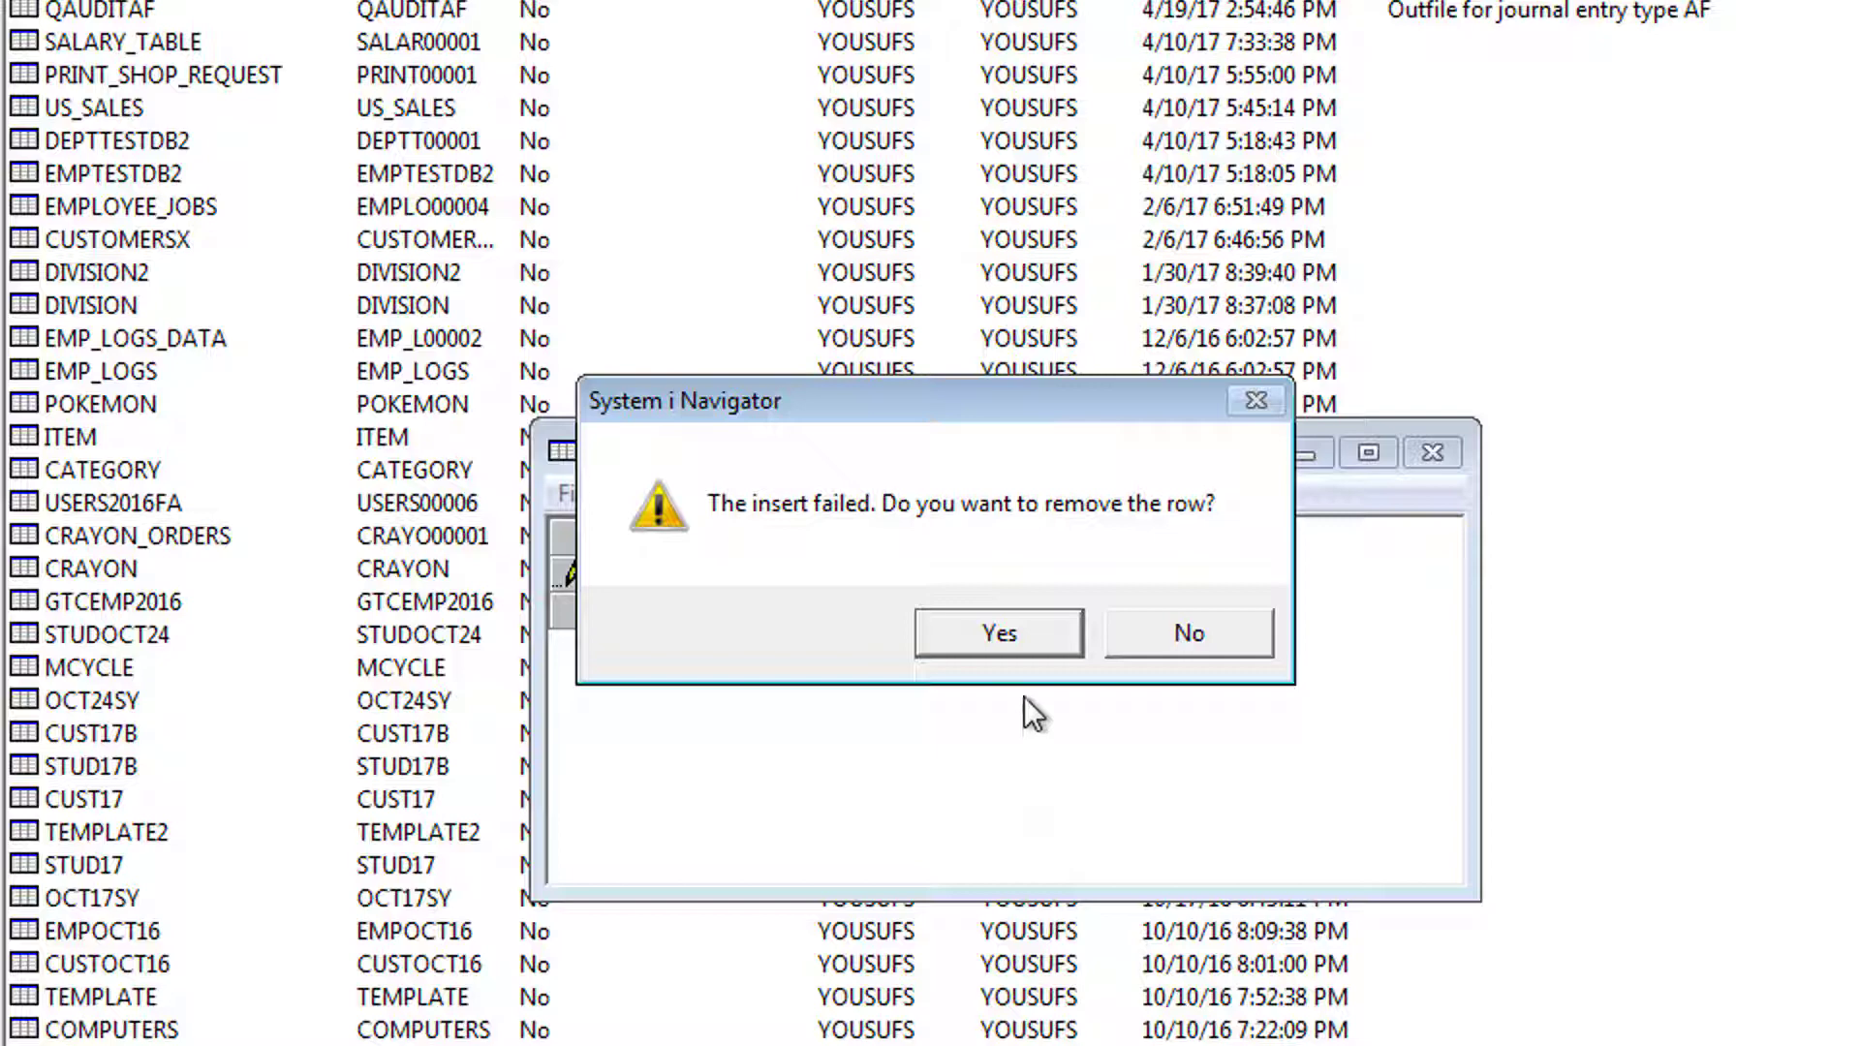
pyautogui.click(1188, 631)
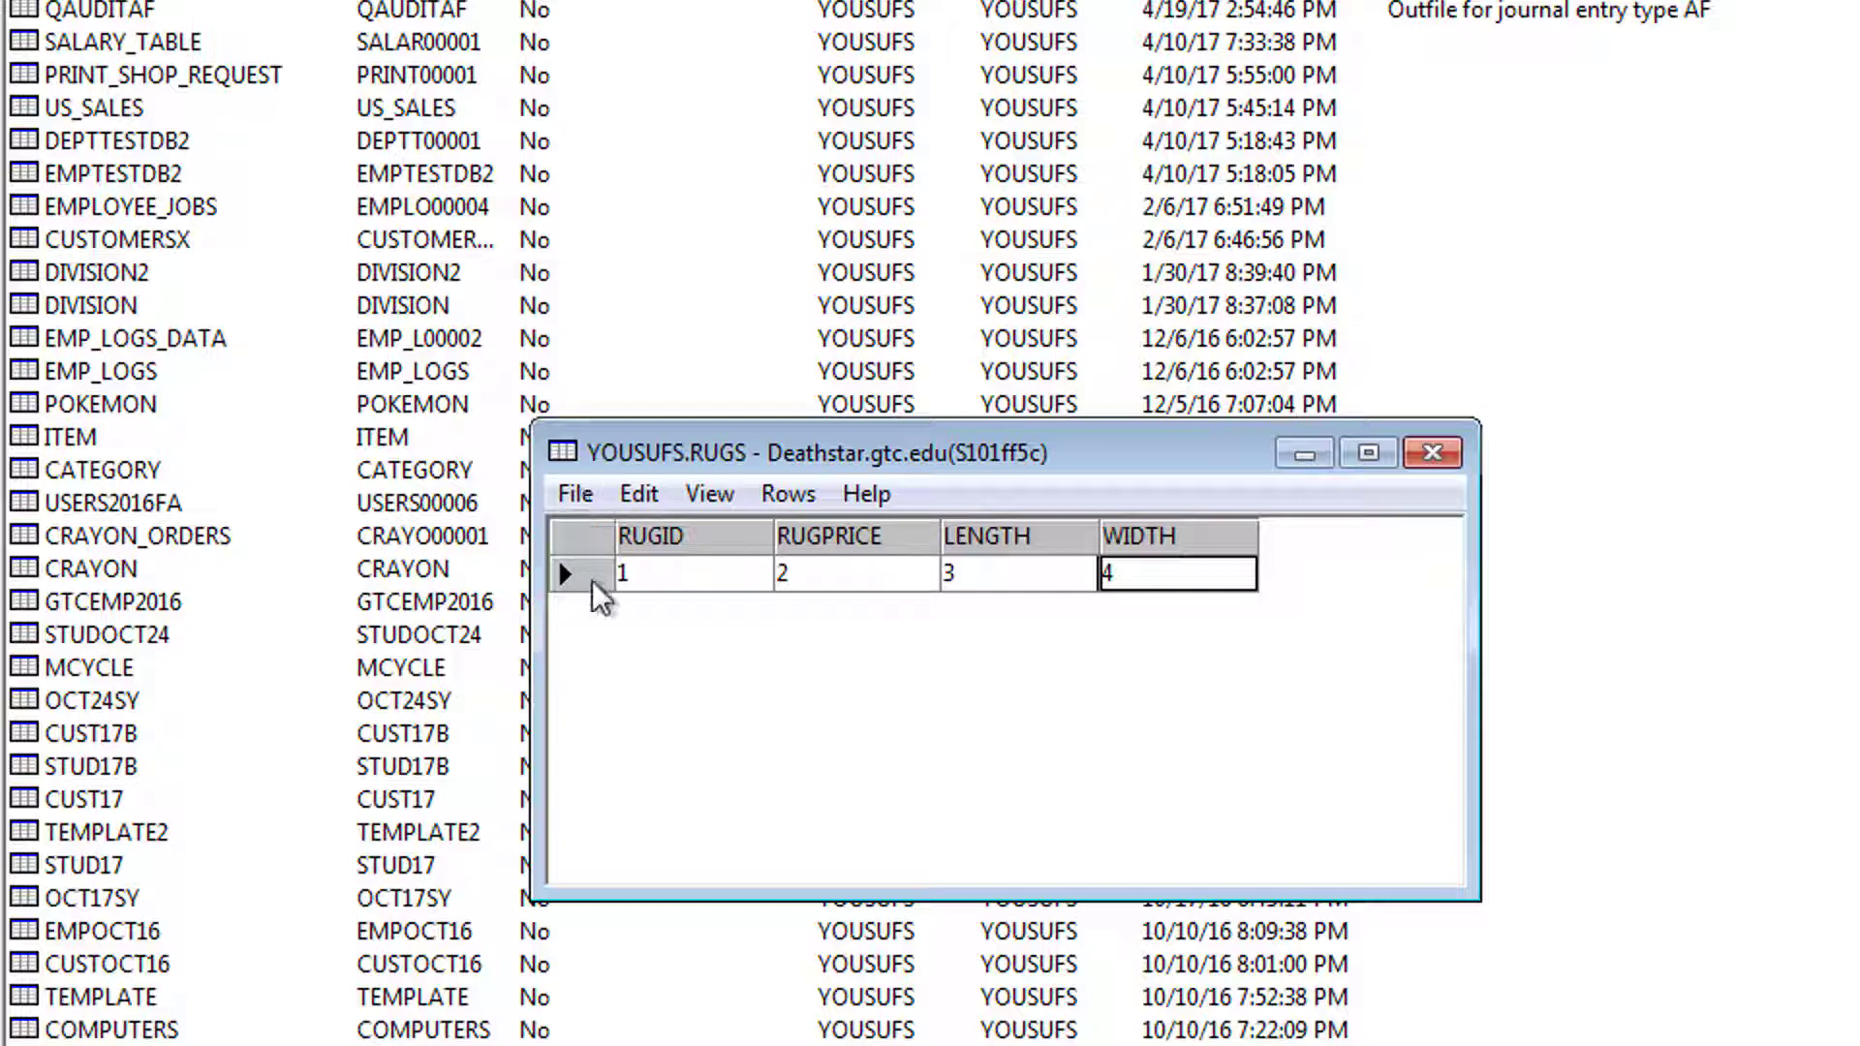
pyautogui.click(787, 494)
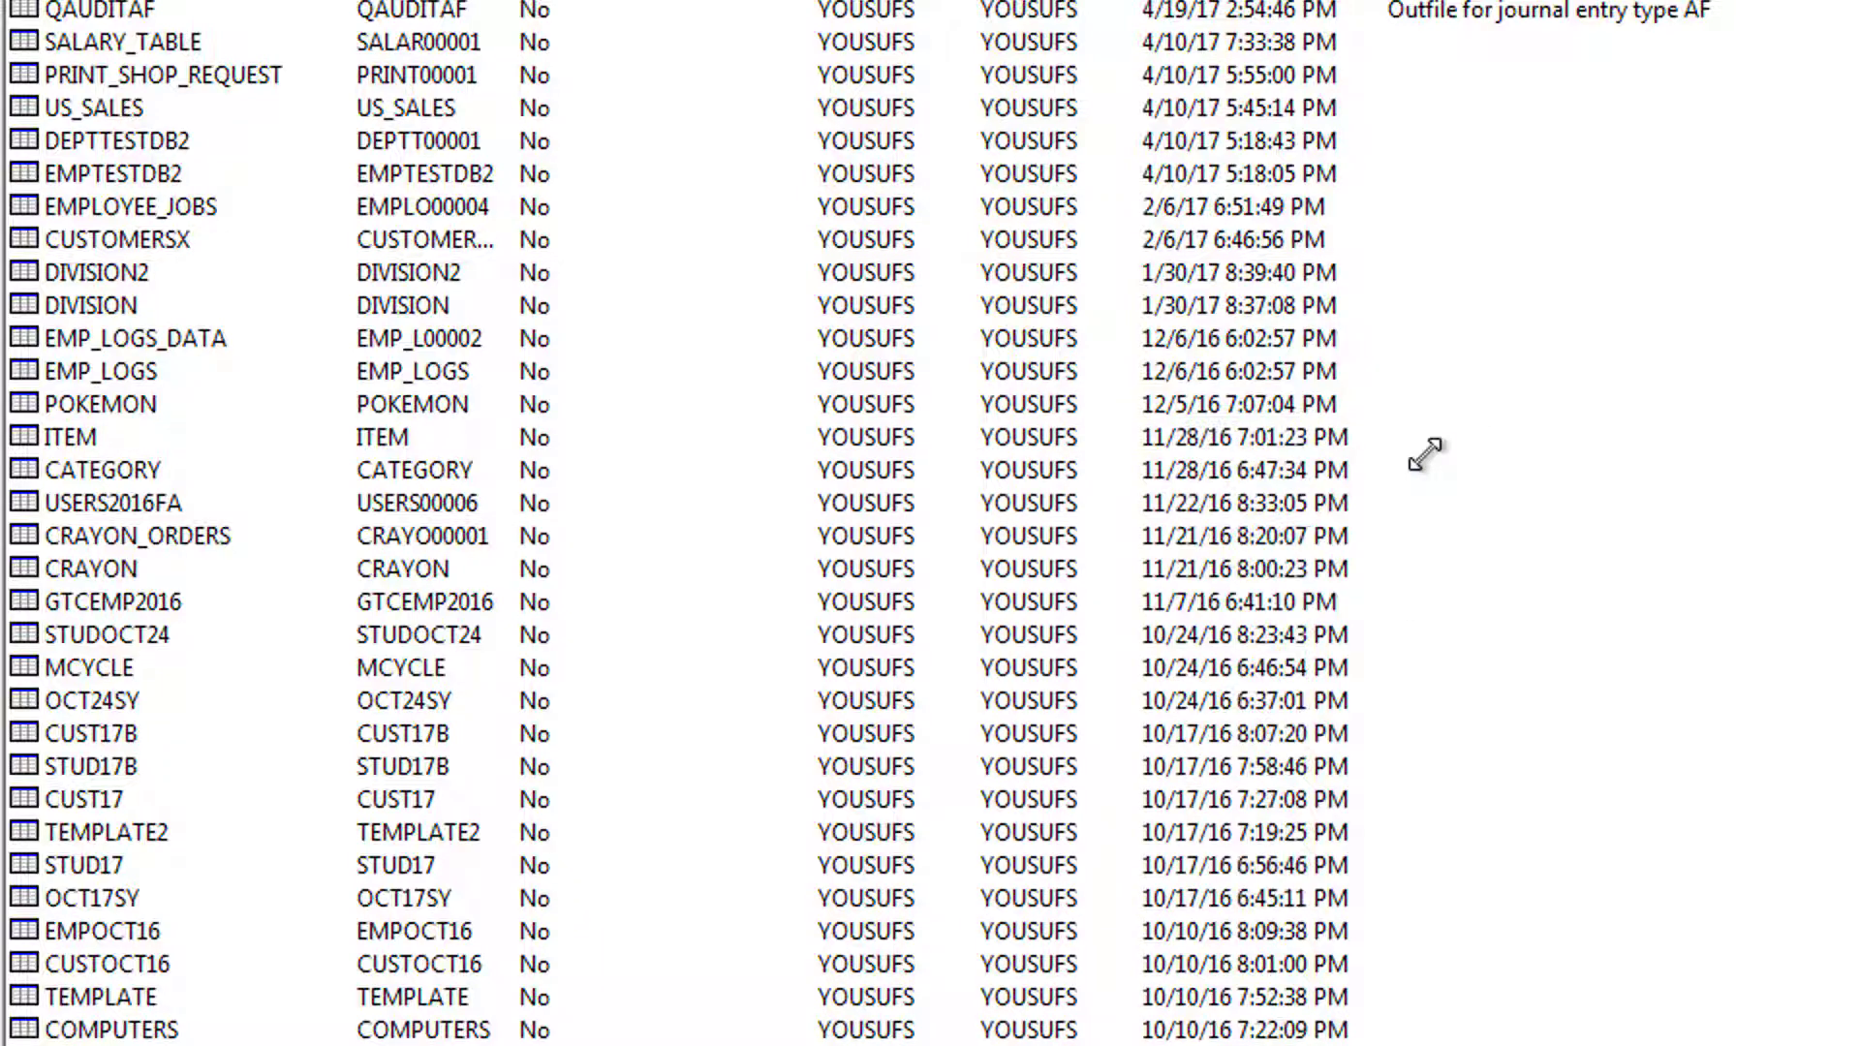
pyautogui.click(832, 827)
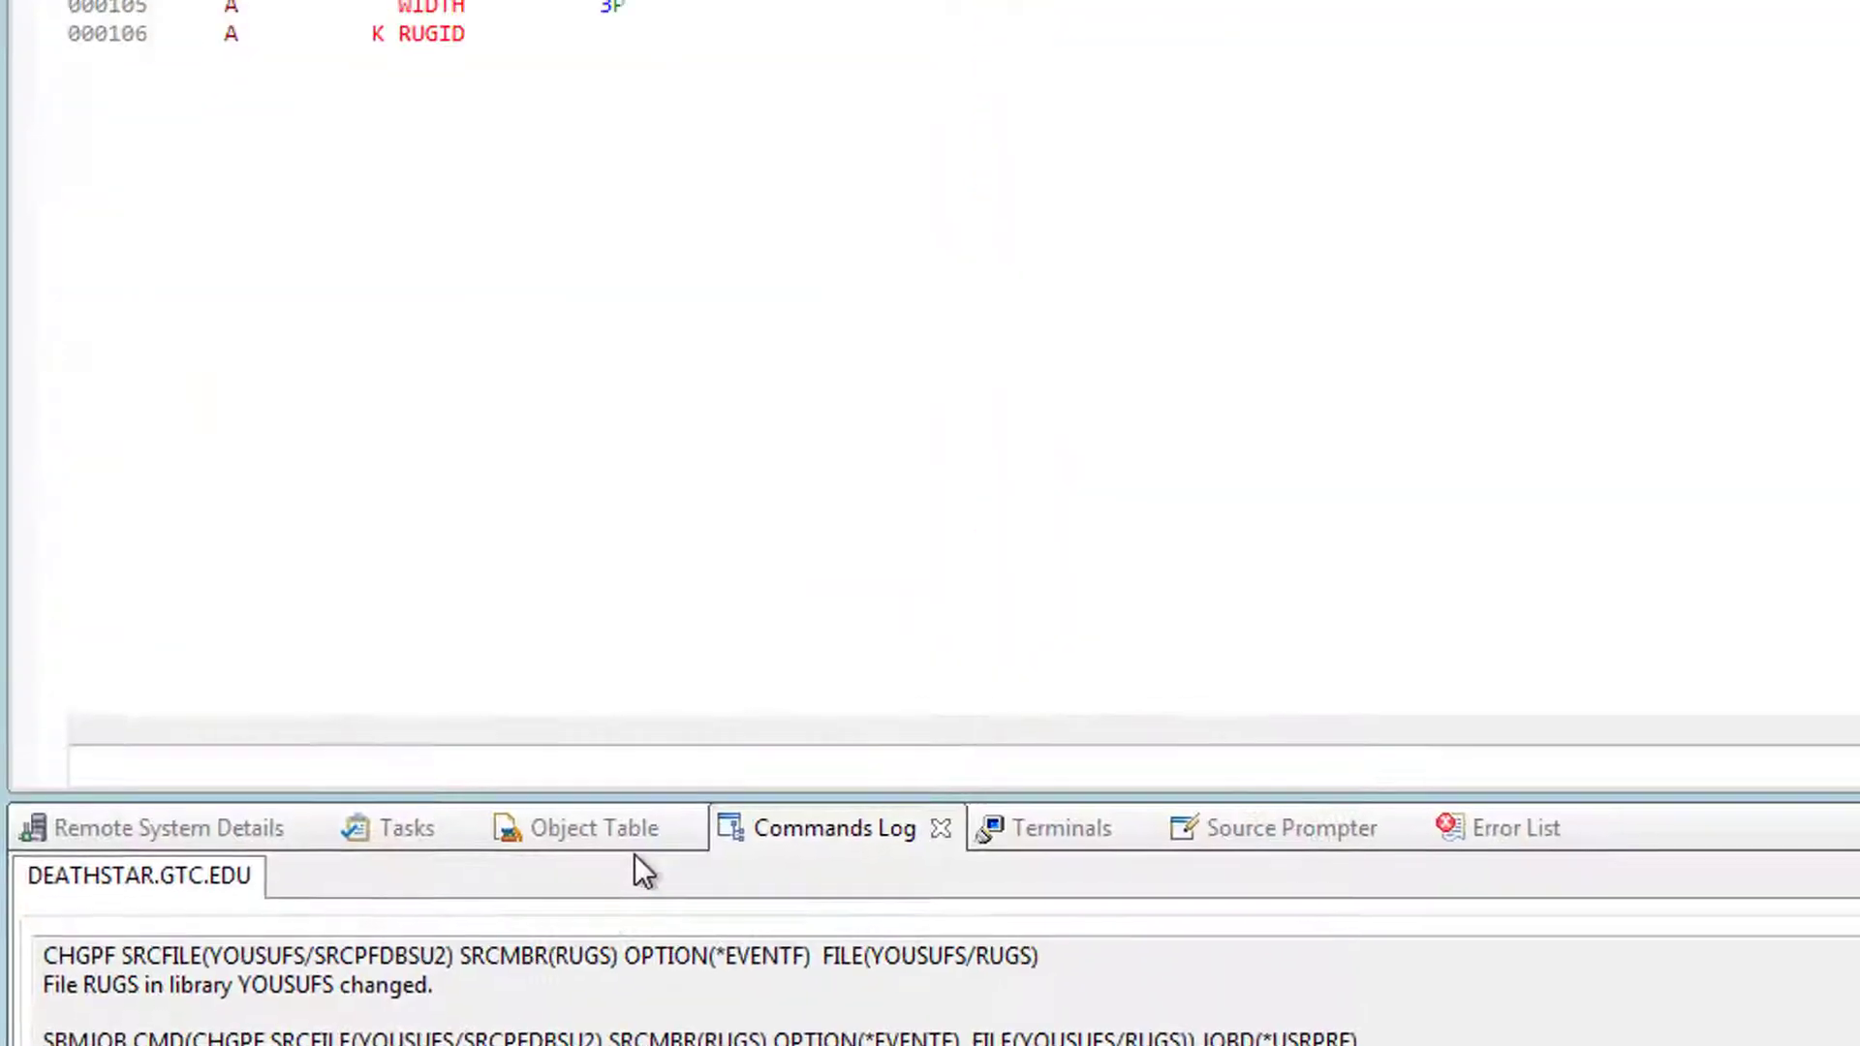